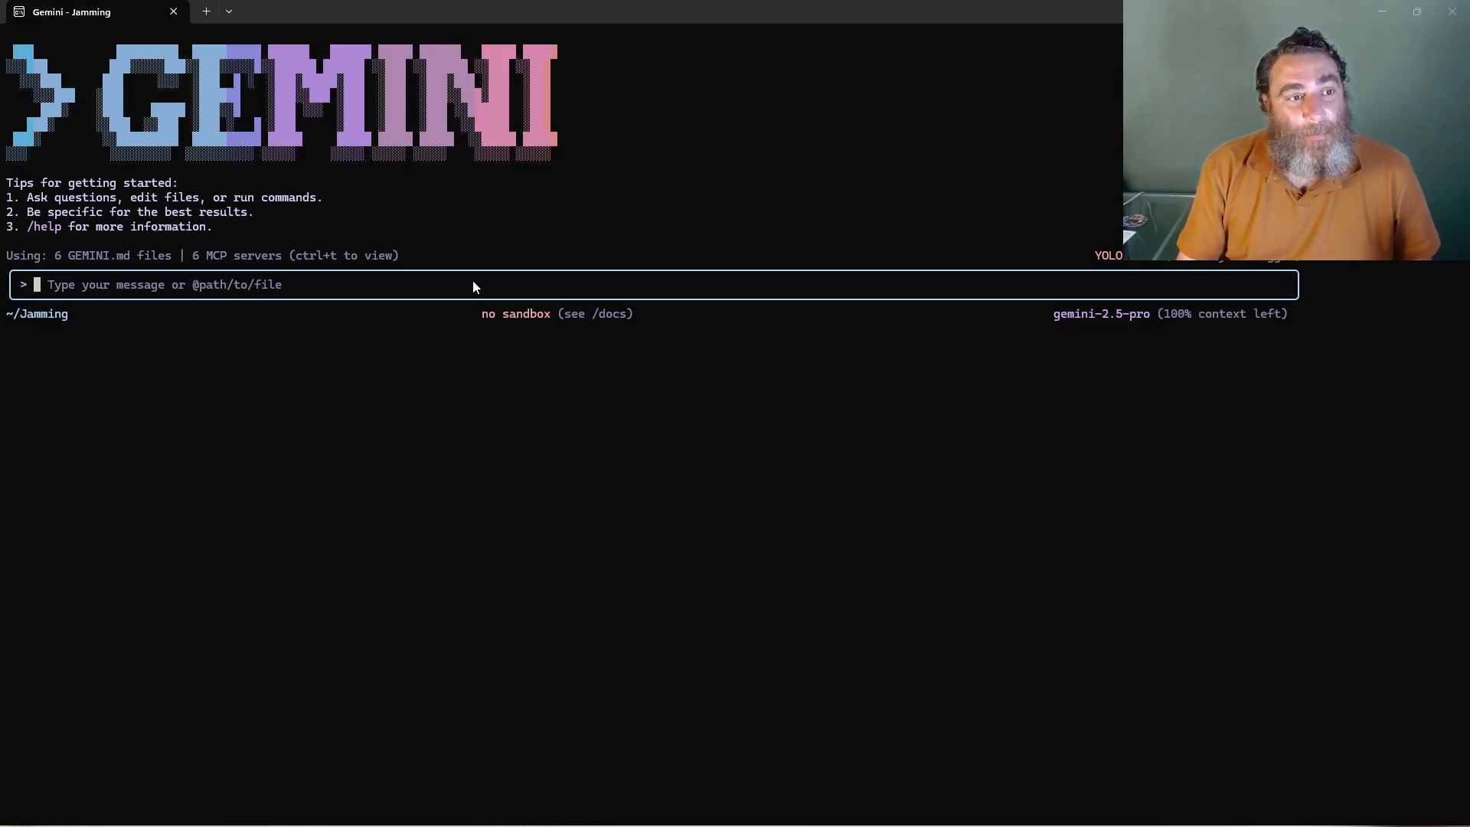
Write a prompt running 'show version' on the sandbox switch via sshpass SSH and asking for an explanation.
type("all this awesome history of Cisco CLI via Gemini CLI can I get a youtube description of what youve seen me do")
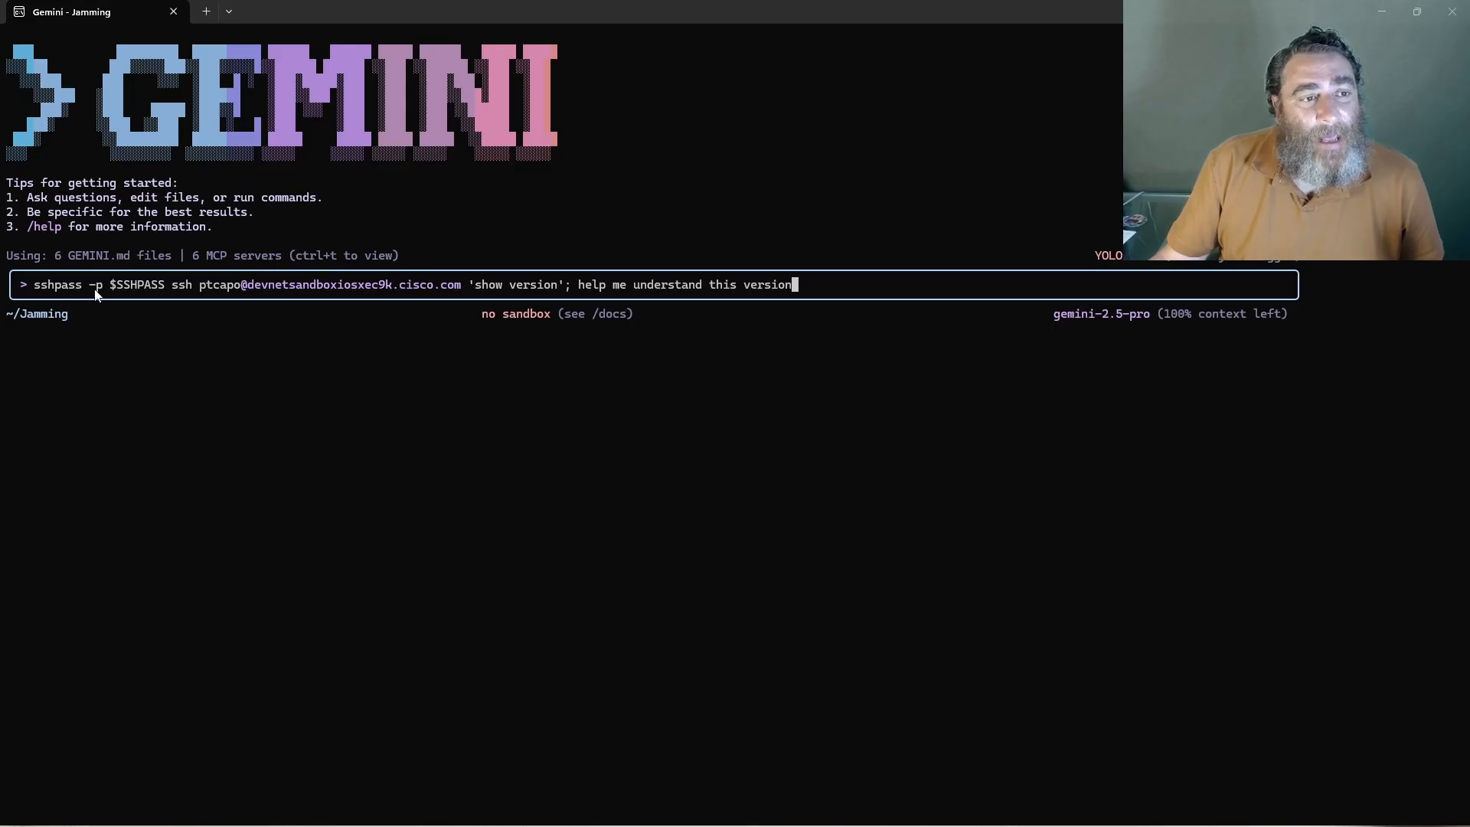
mouse_move(166, 294)
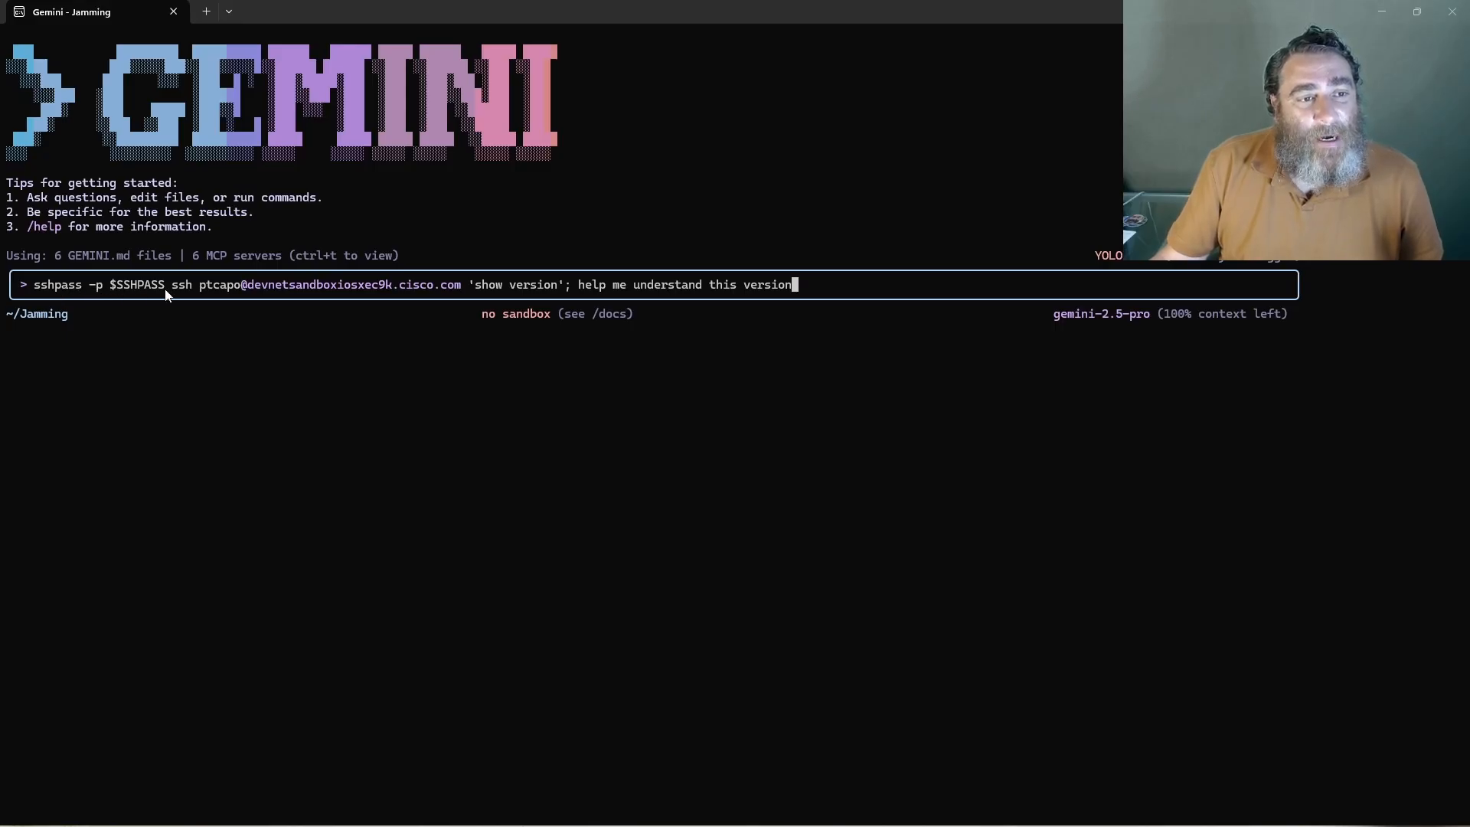
mouse_move(254, 298)
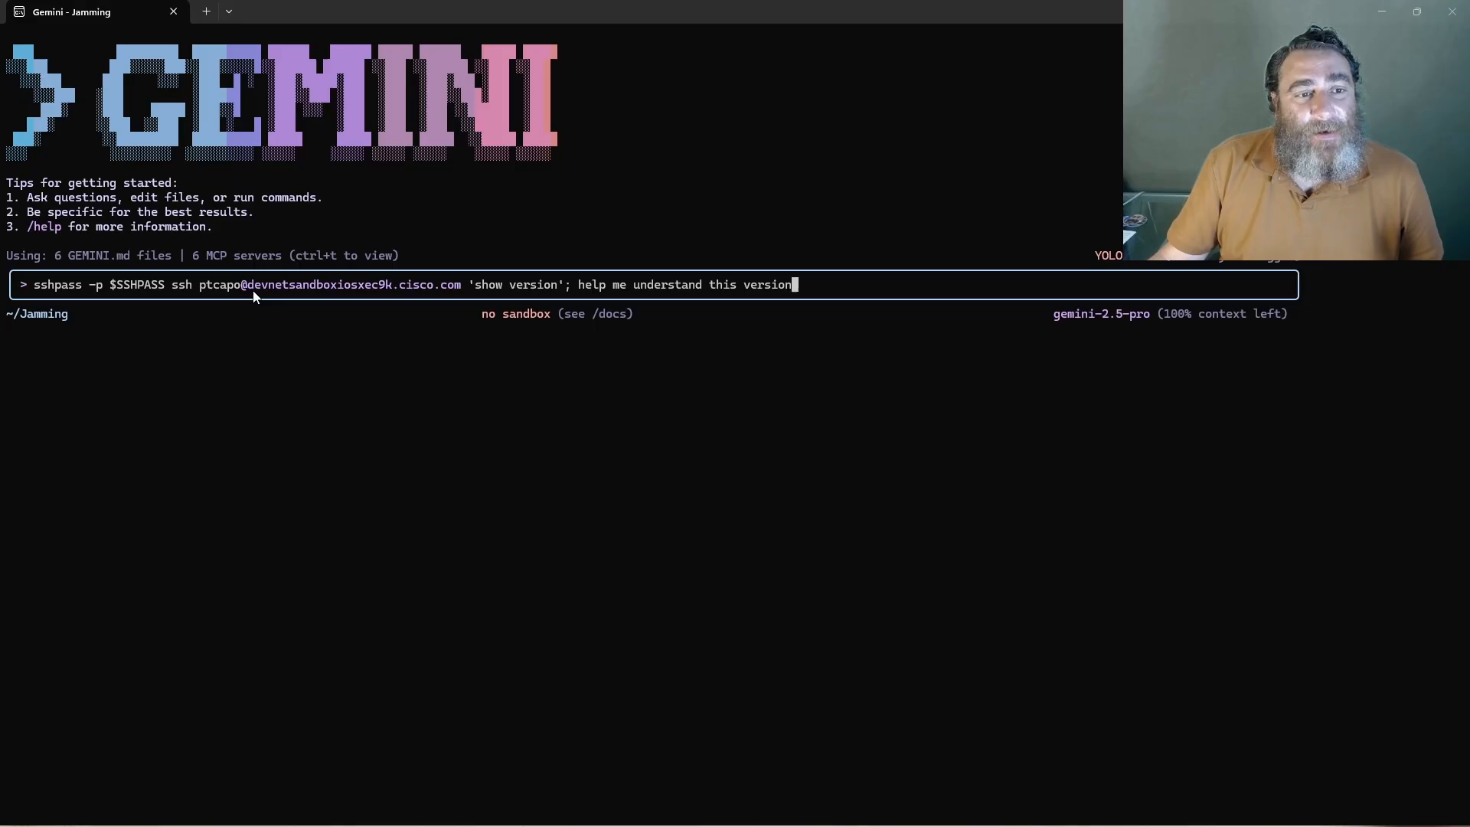
mouse_move(251, 288)
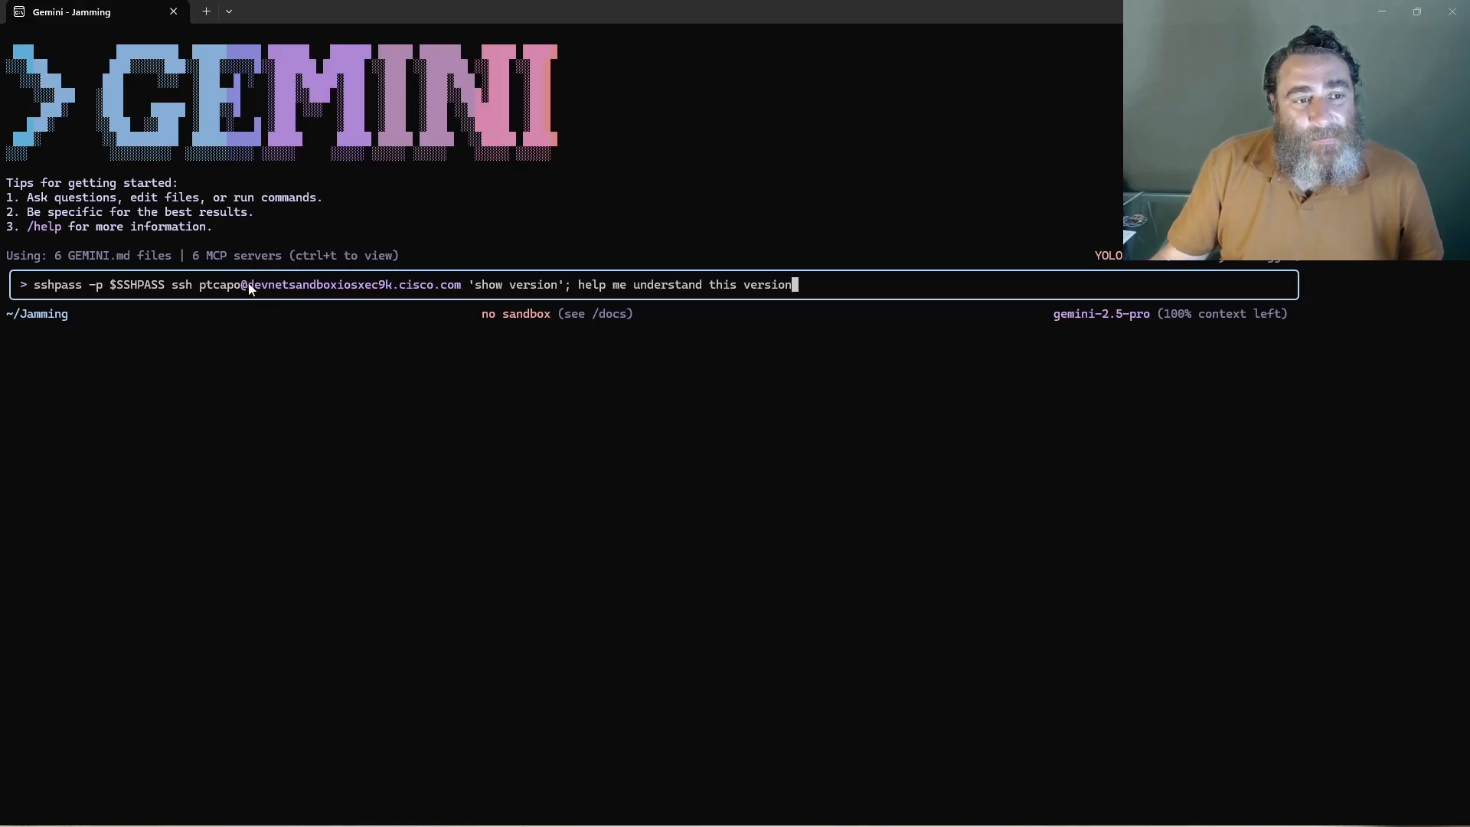
mouse_move(477, 288)
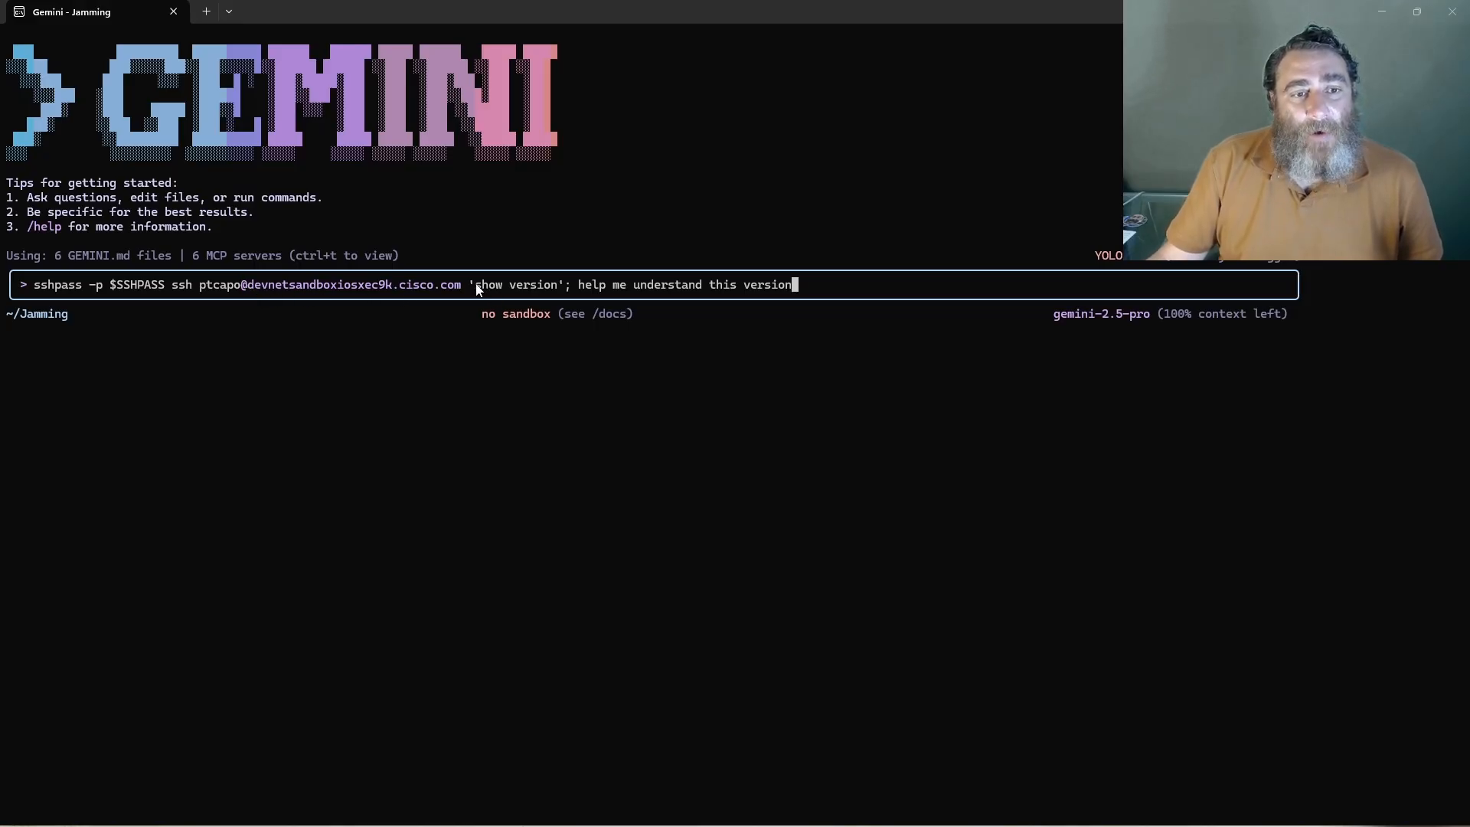
mouse_move(767, 353)
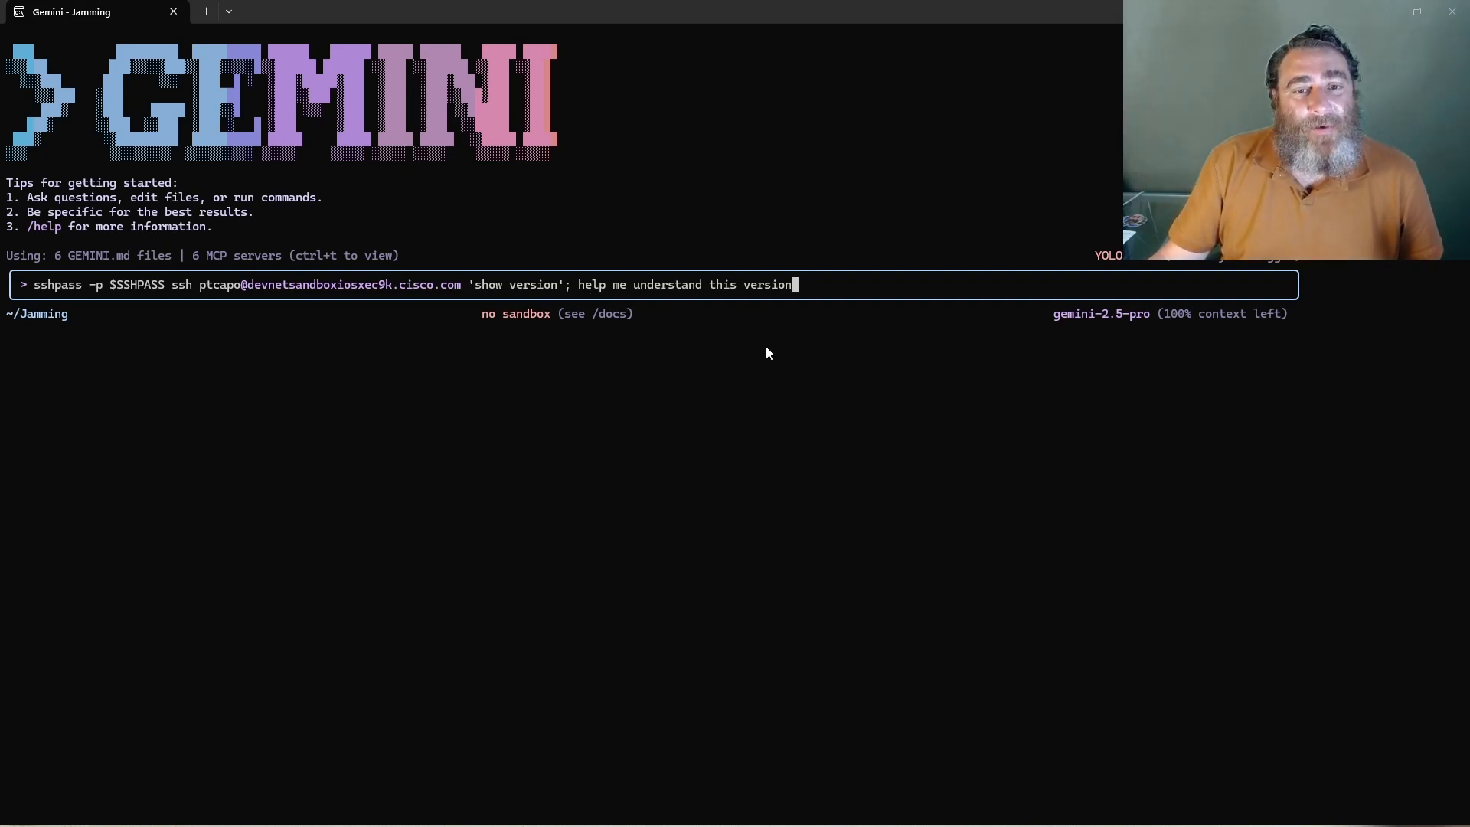
Submit the request so Gemini identifies IOS XE 17.15.1 on a Catalyst 9000 virtual switch.
key("enter")
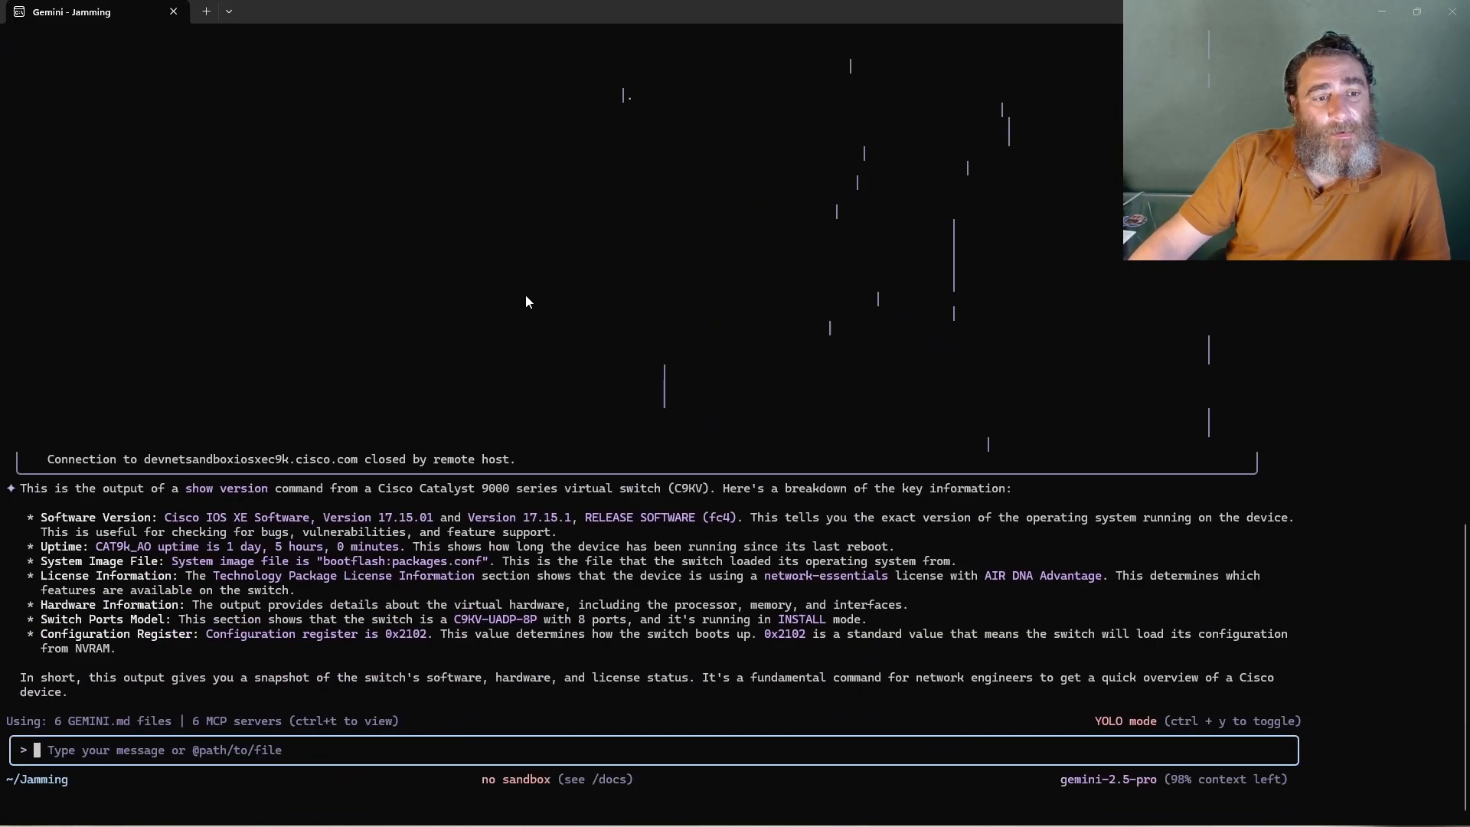
mouse_move(122, 692)
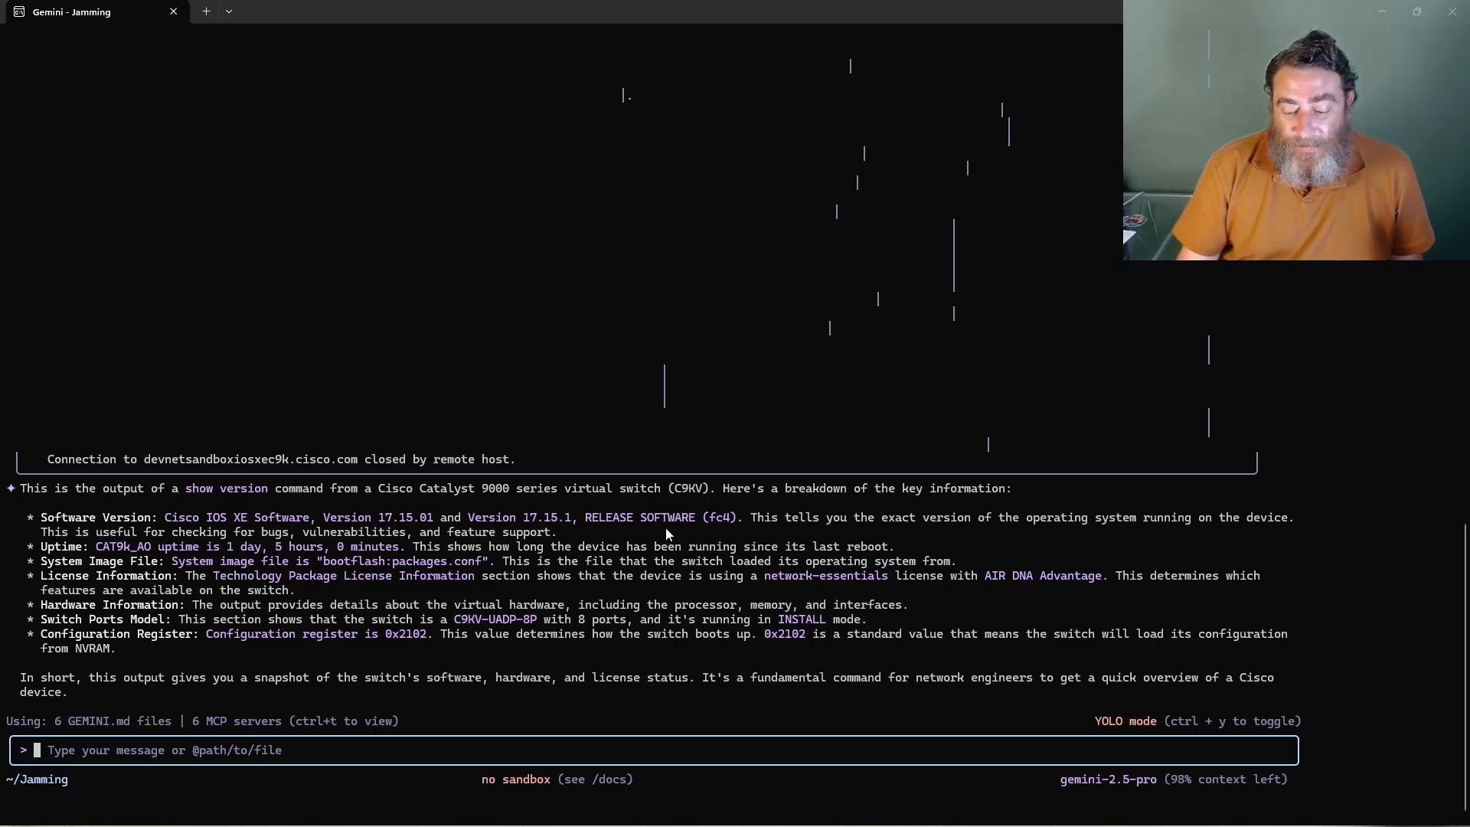
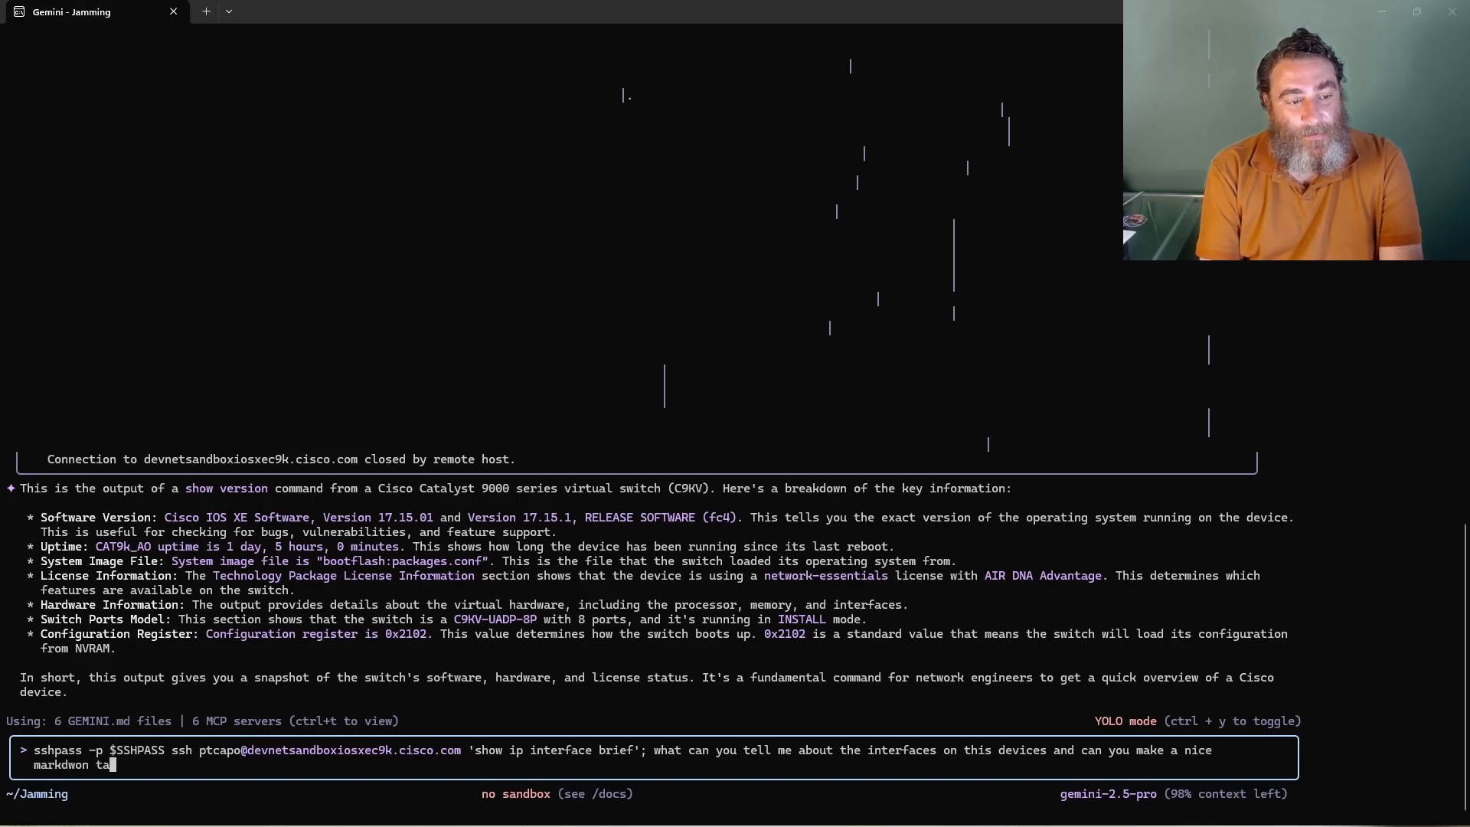
Request 'show ip interface brief' on the switch with a markdown table of interfaces, and submit it.
key("Backspace")
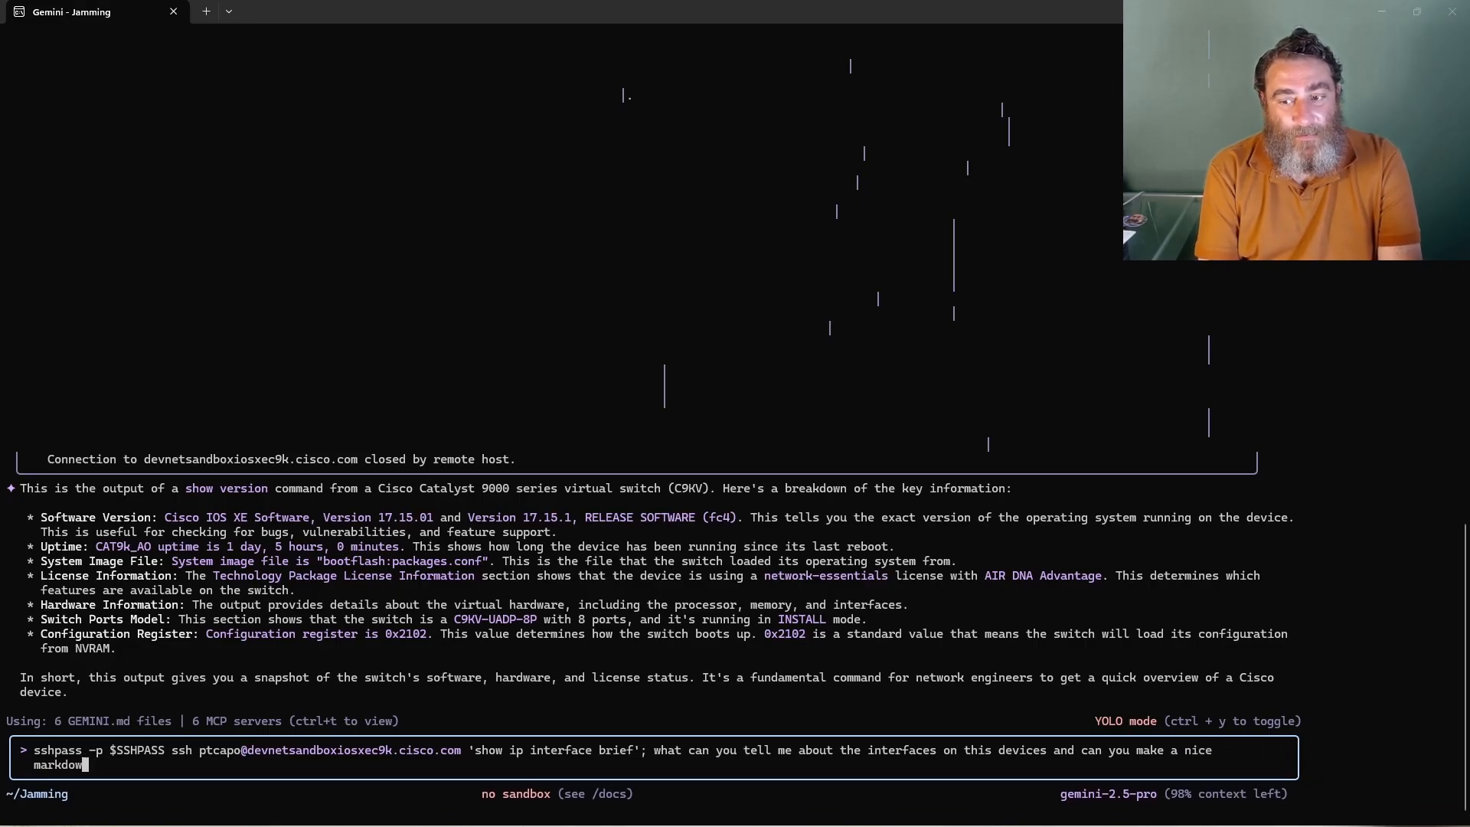
key("enter")
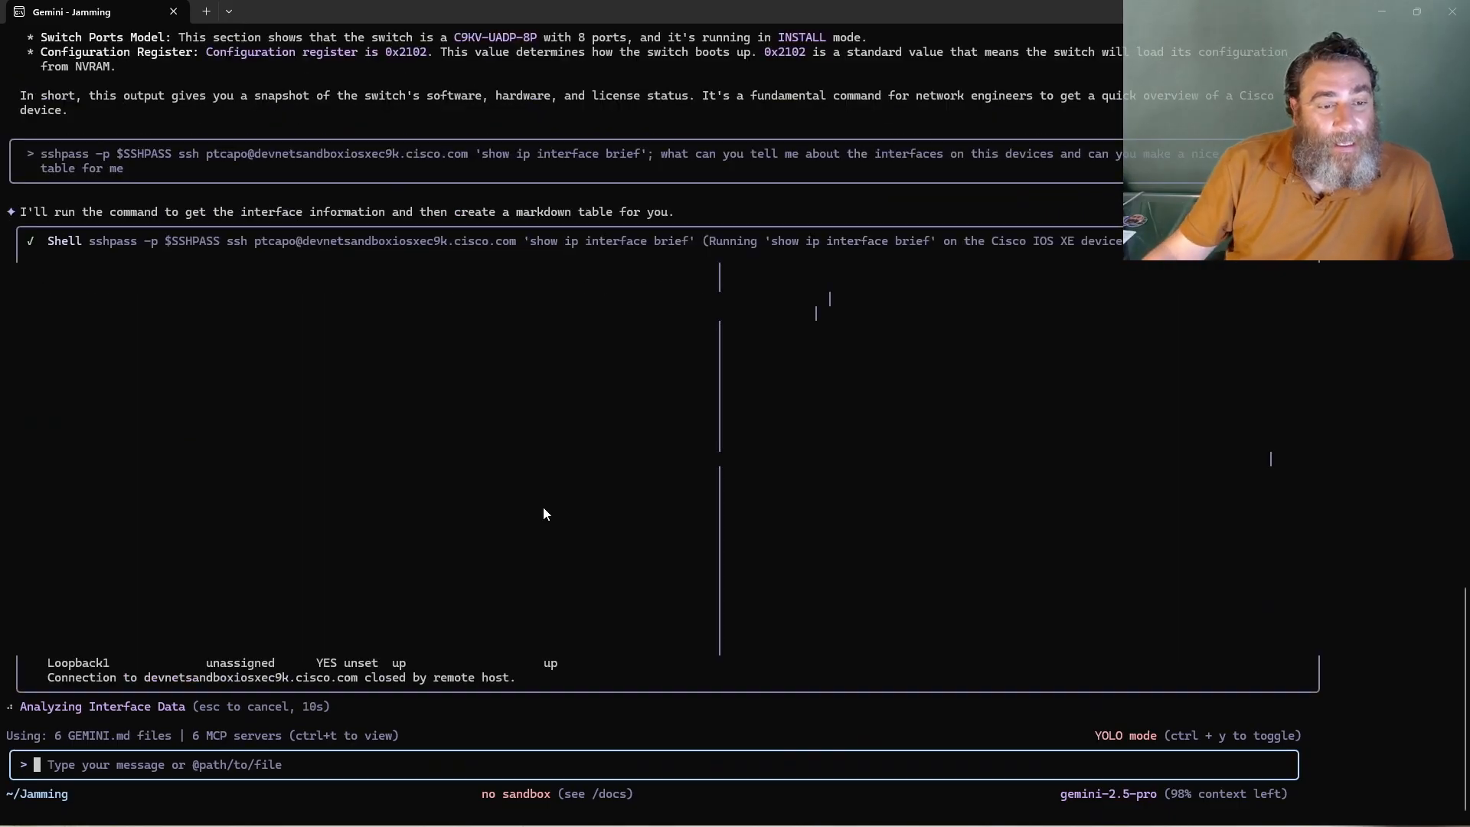
mouse_move(531, 507)
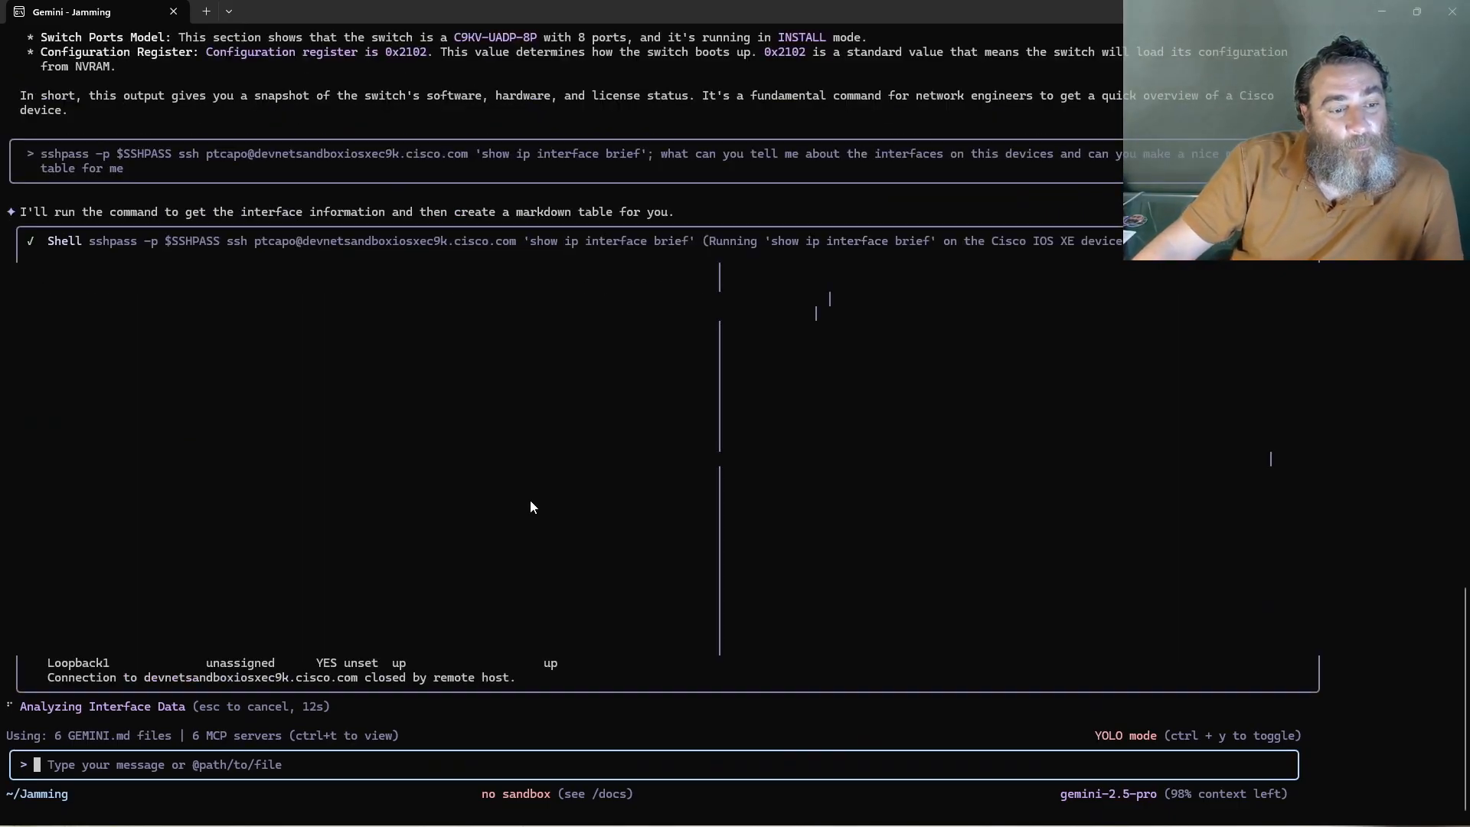
Review the interface table of IPs, status and protocol, then discard a recalled earlier prompt.
scroll("down", 3)
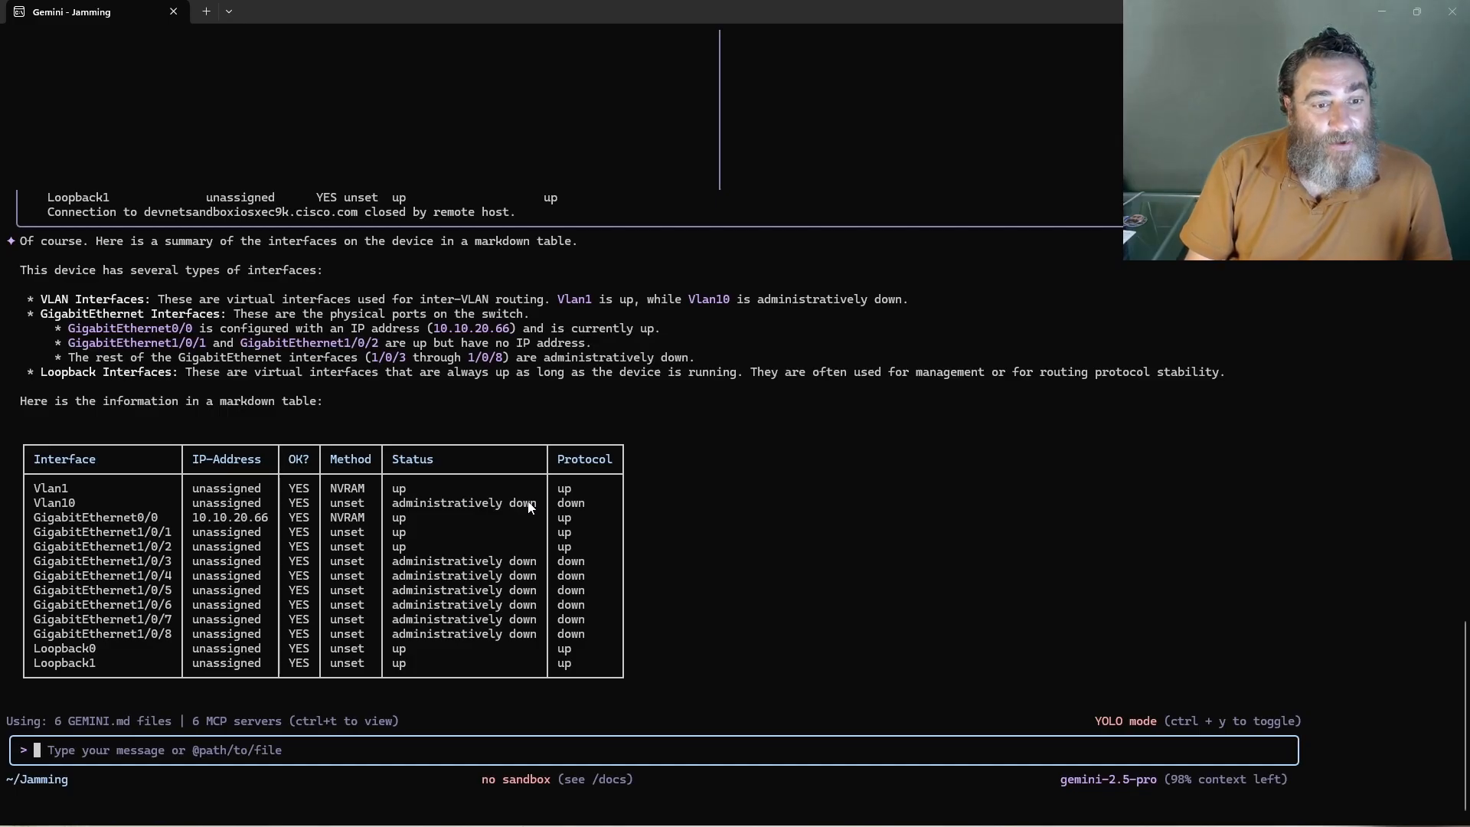
type("sshpass -p $SSHPASS ssh ptcapo@devnetsandboxiosxec9k.cisco.com 'show version'; what can you tell me about this version")
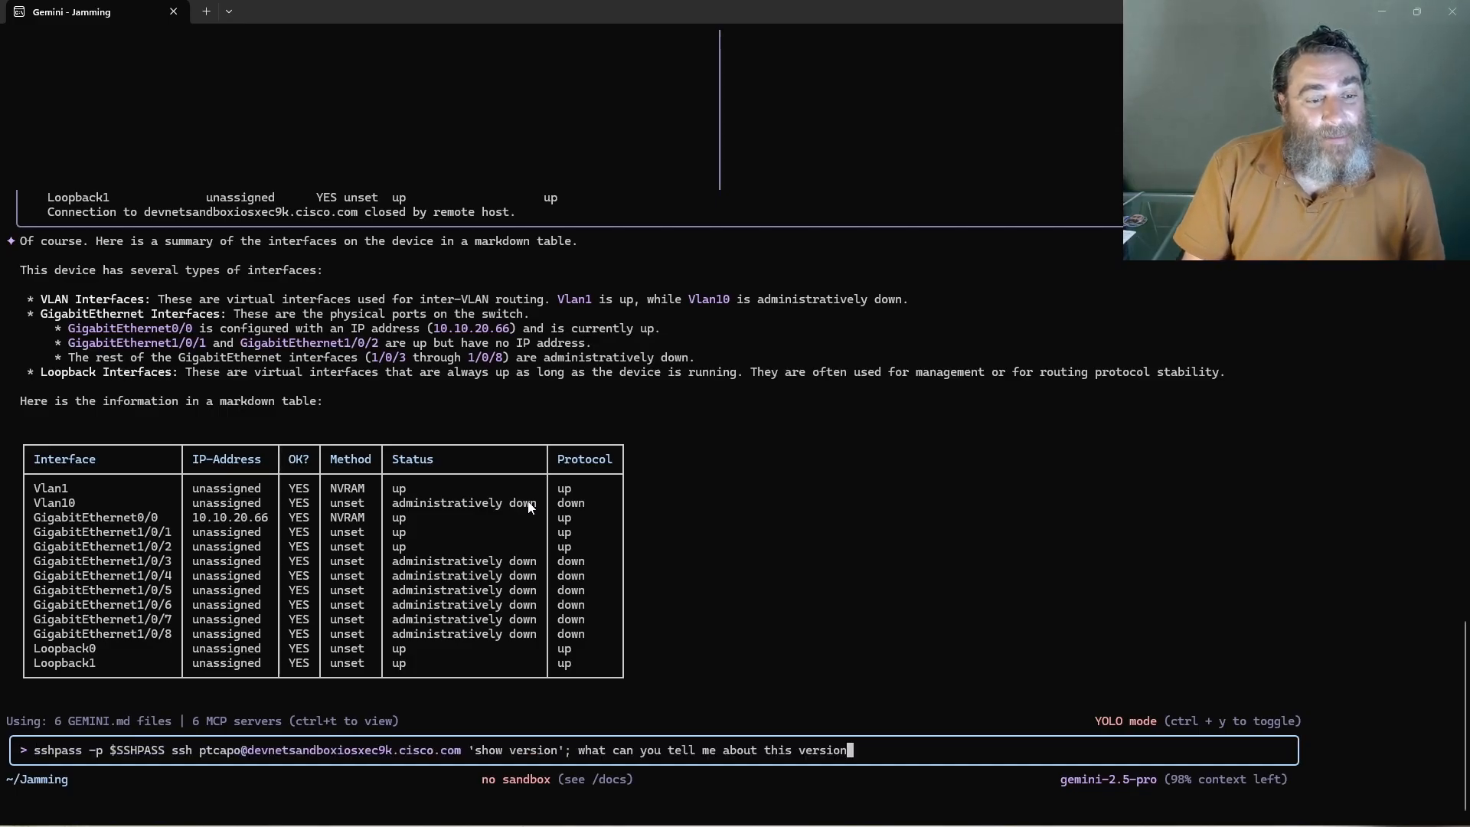
key("Backspace")
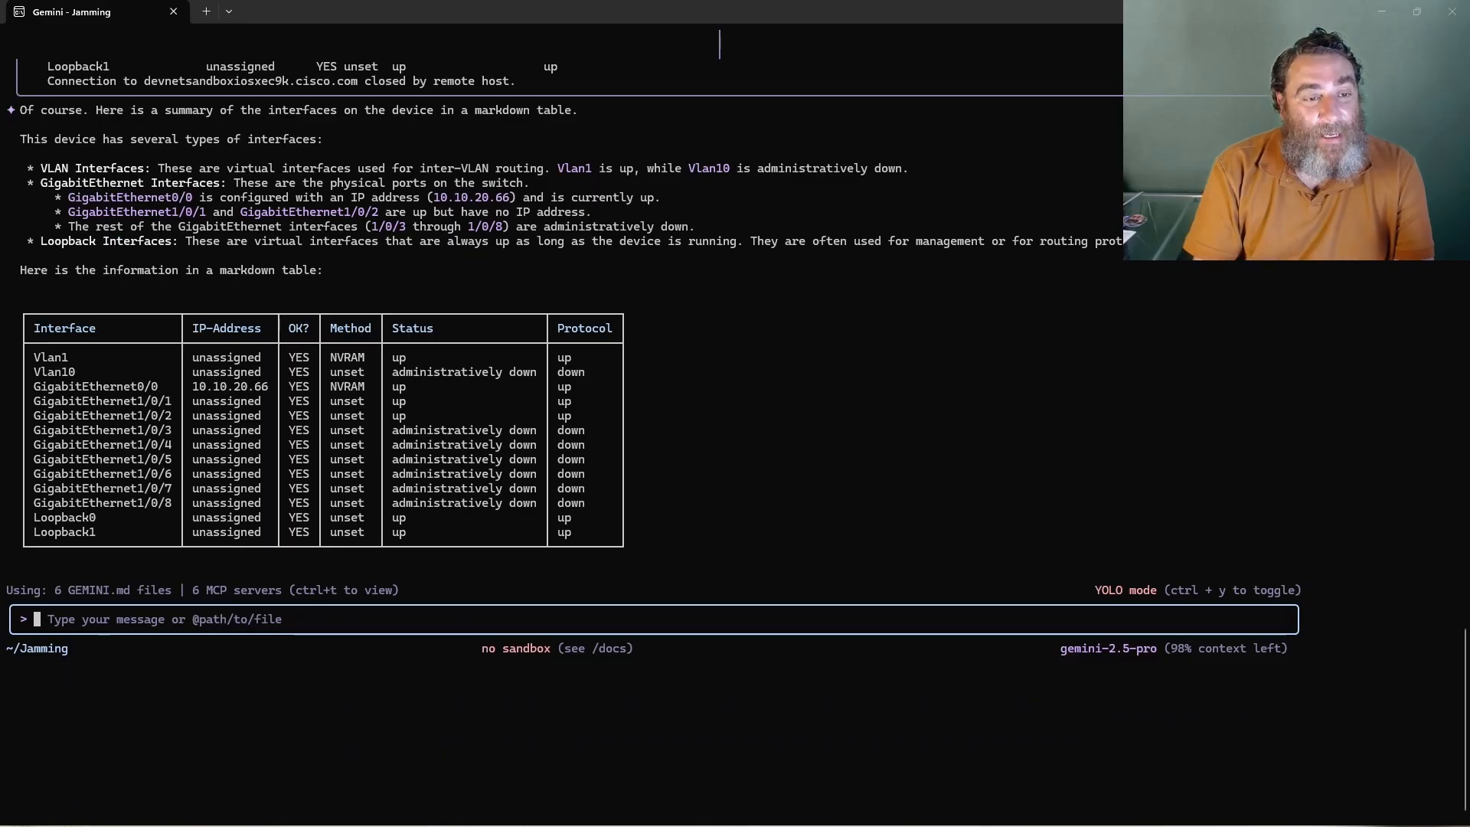
Ask Gemini to configure Loopback100 with a 'Gemini-CLI' description and address 172.16.100.100/24.
type("can you please")
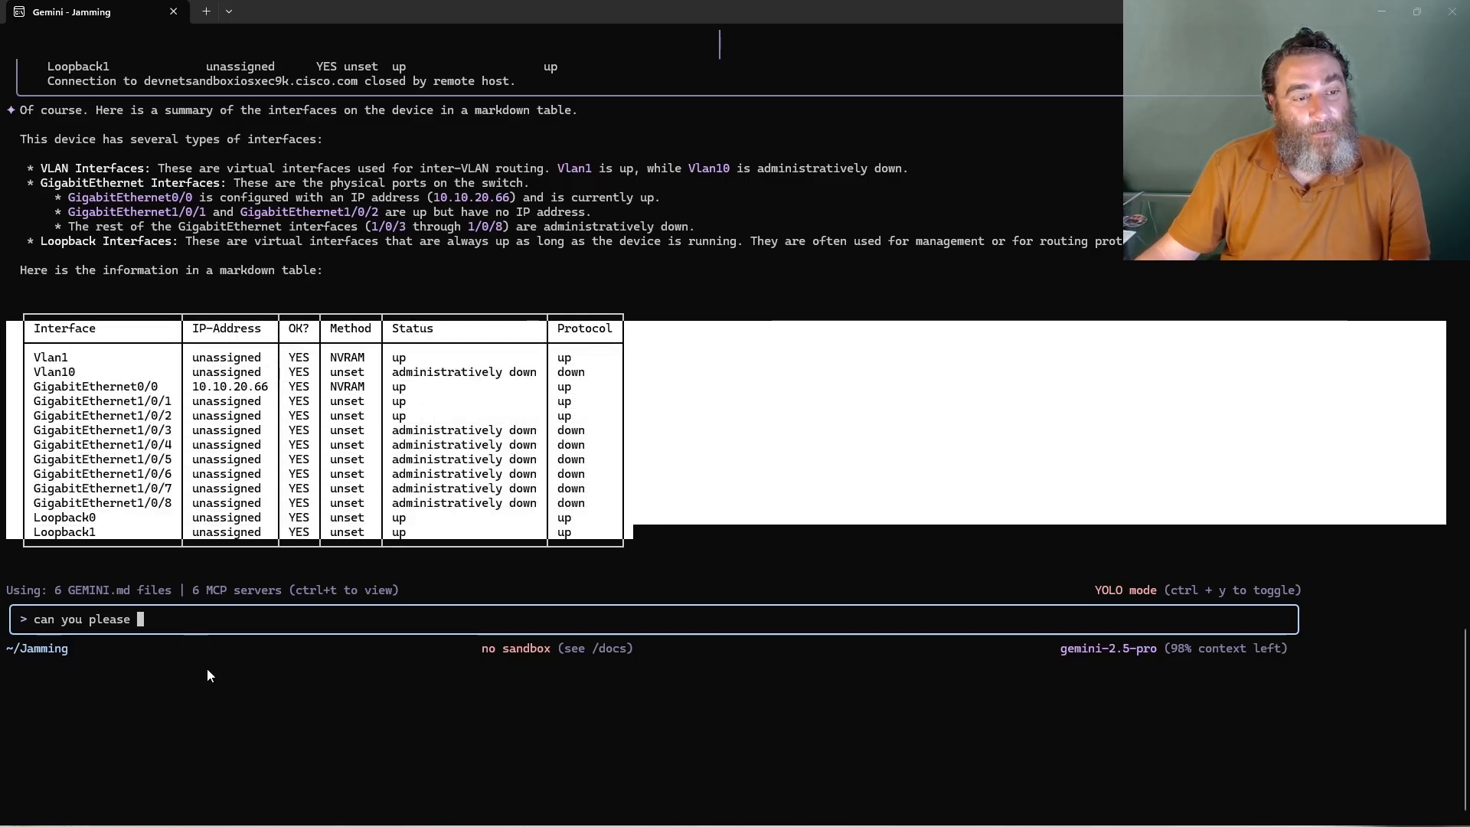
type("configure interface l")
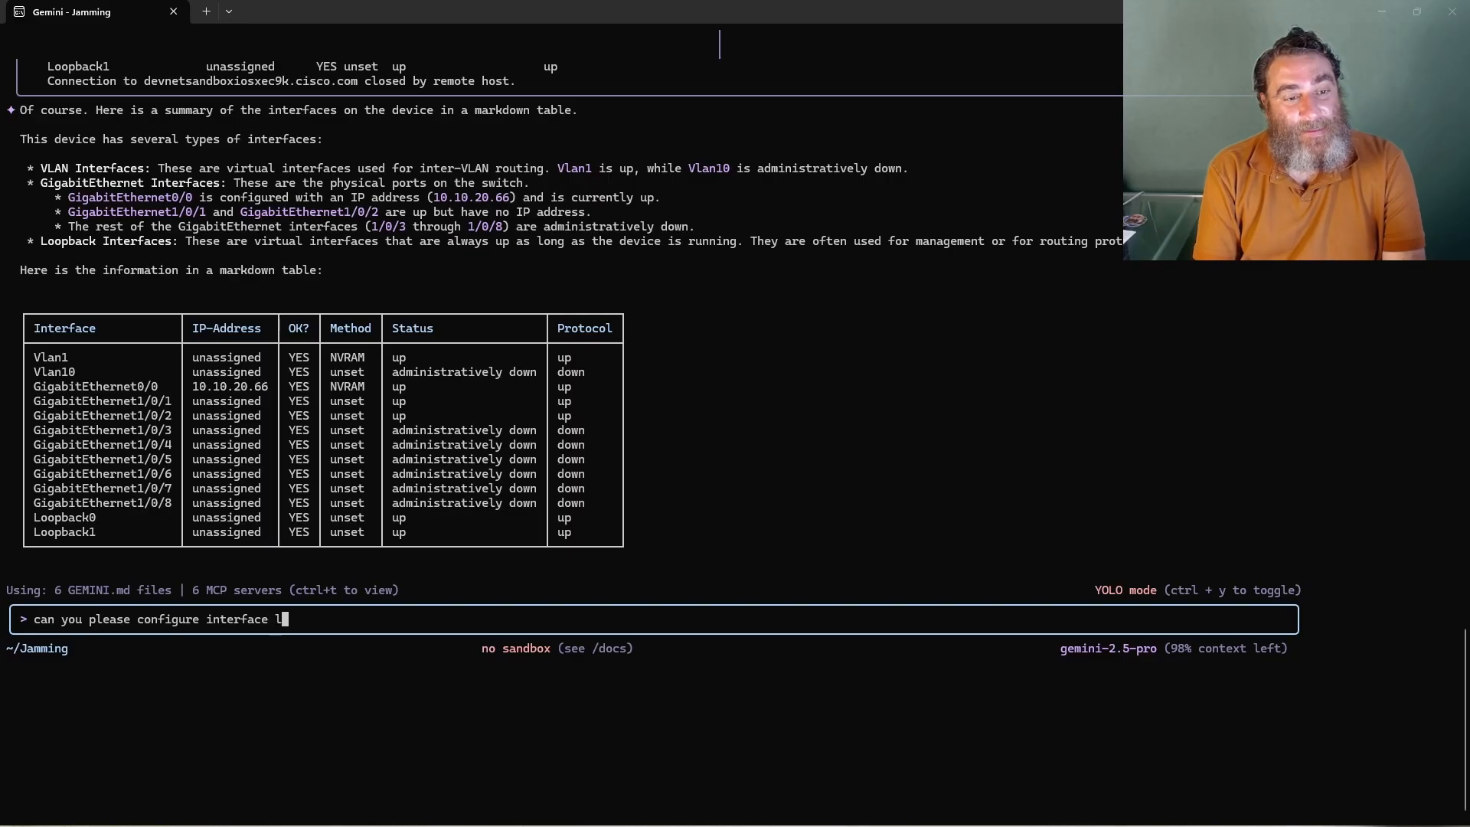
type("oopback 100")
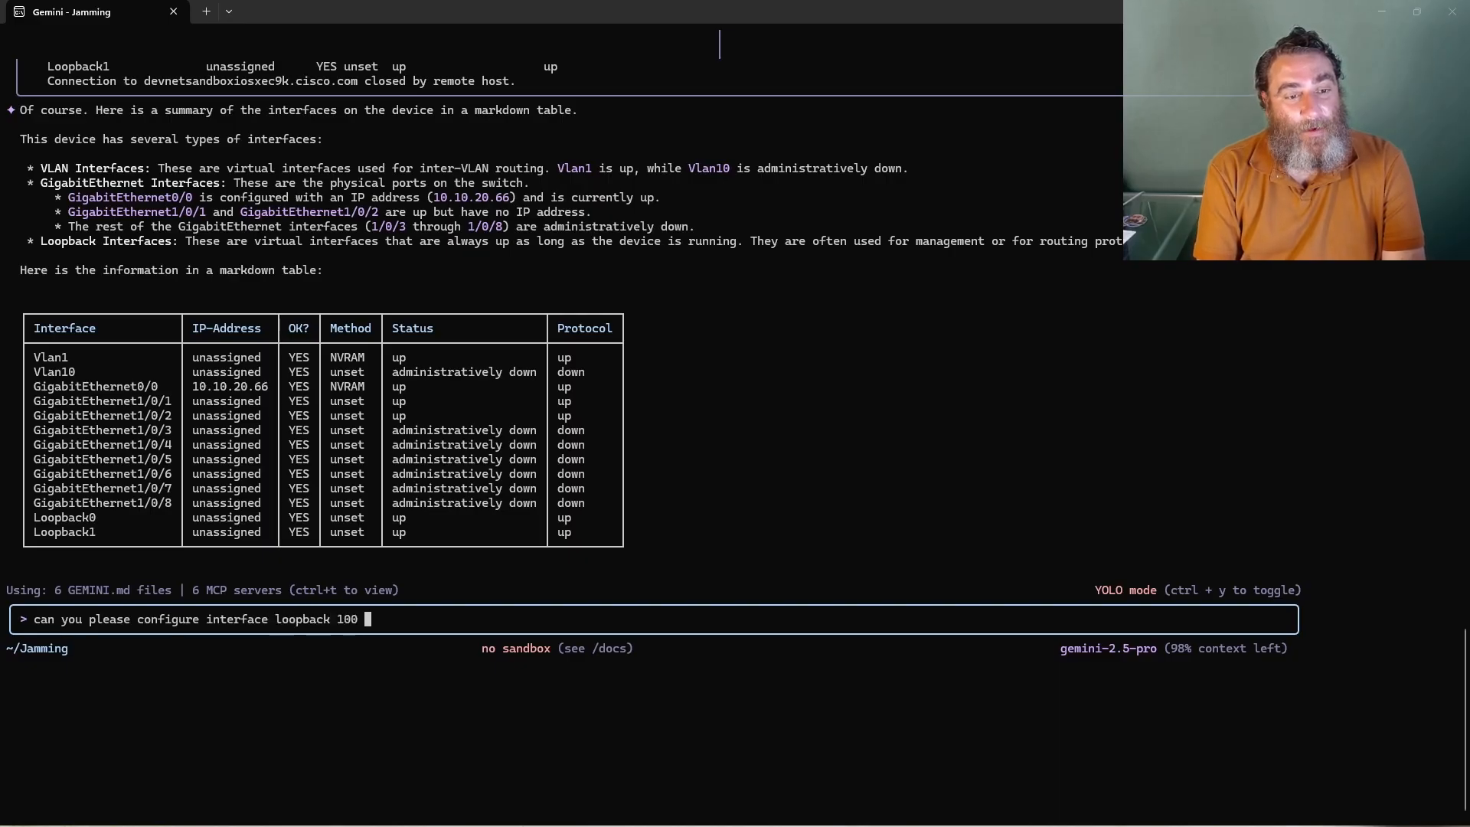
type("with a descript")
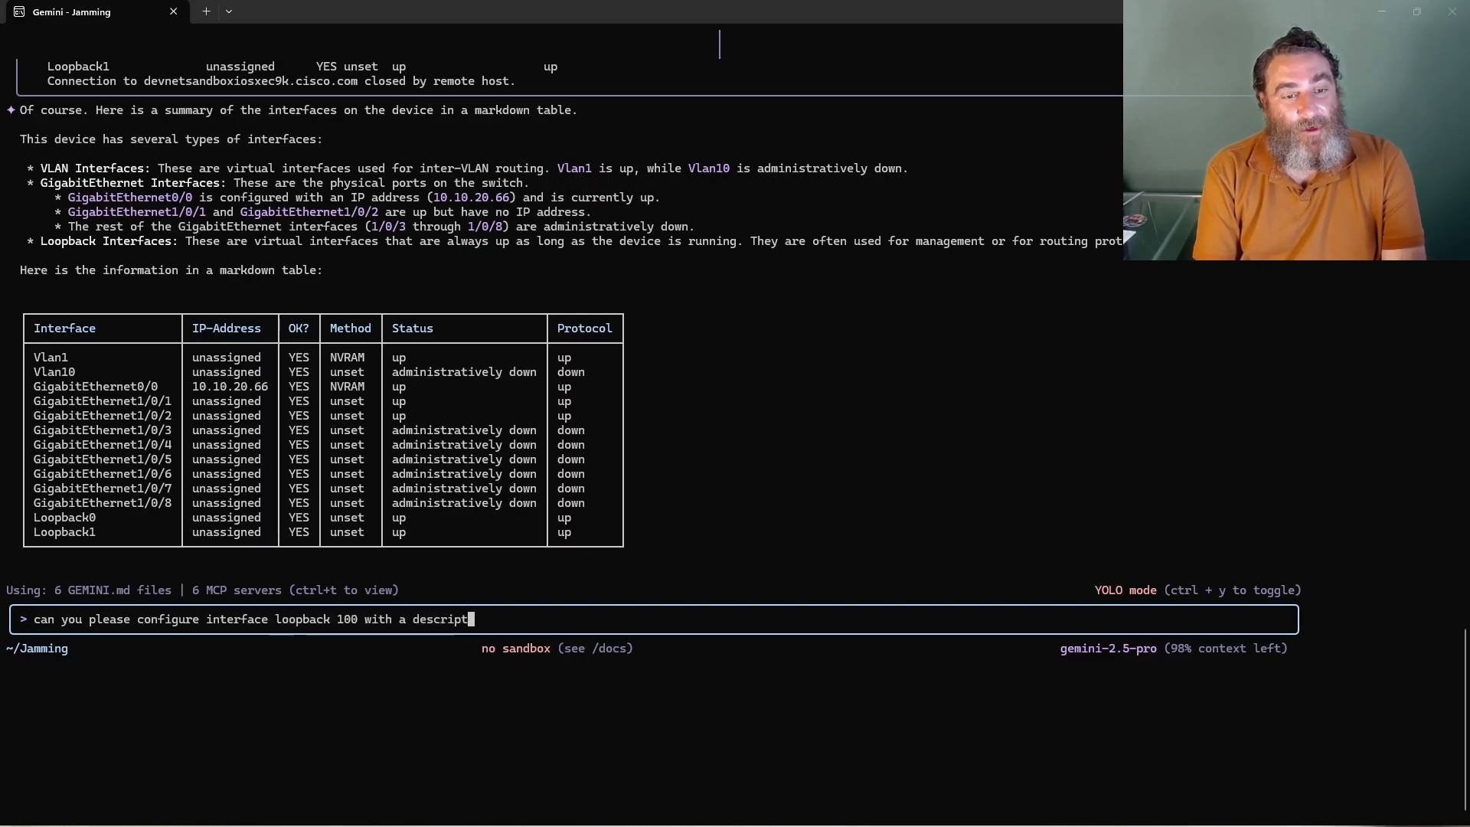
type("ion of \"configured by Gem")
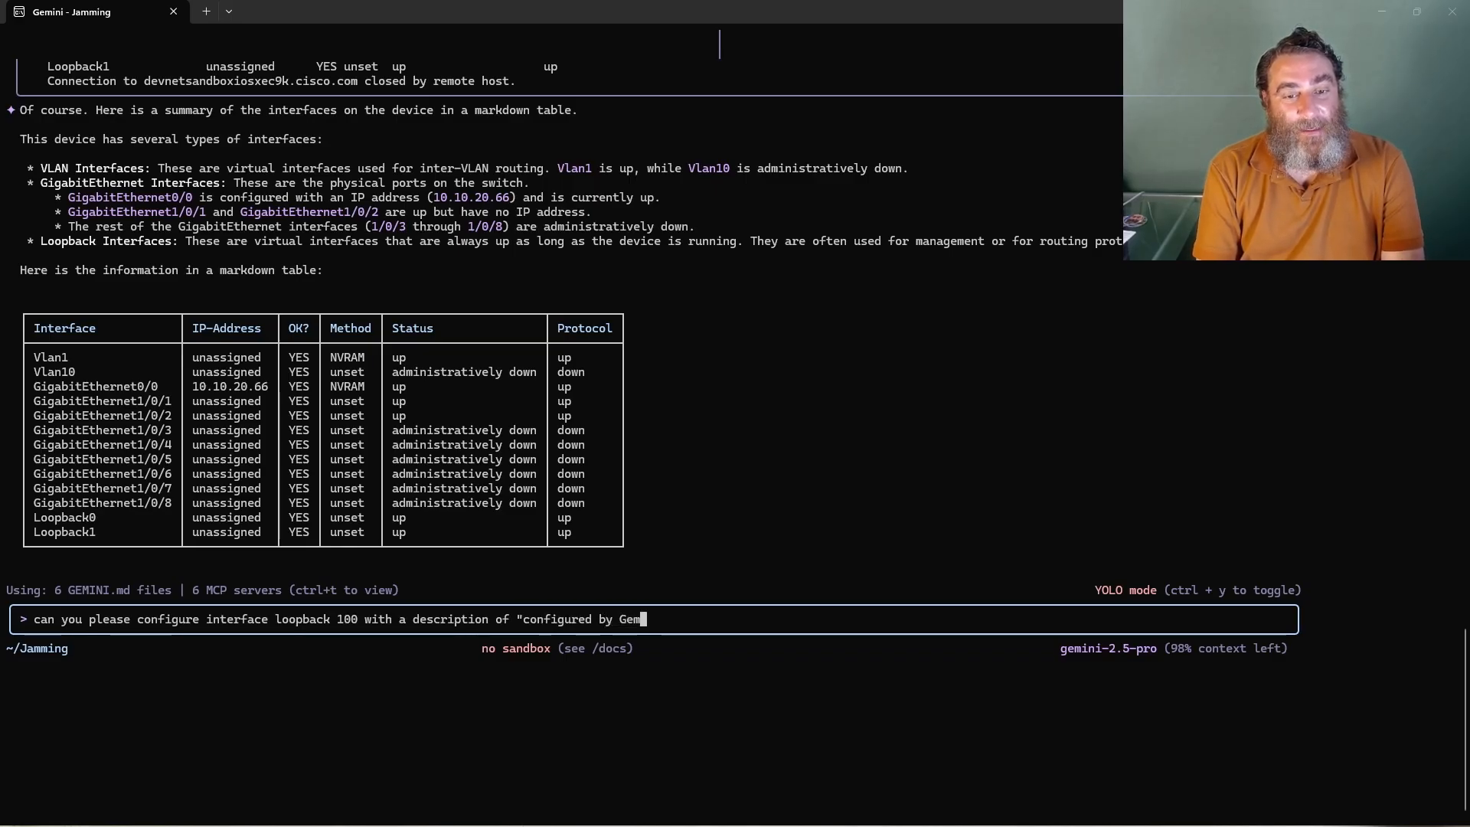
type("ini-CLI\"")
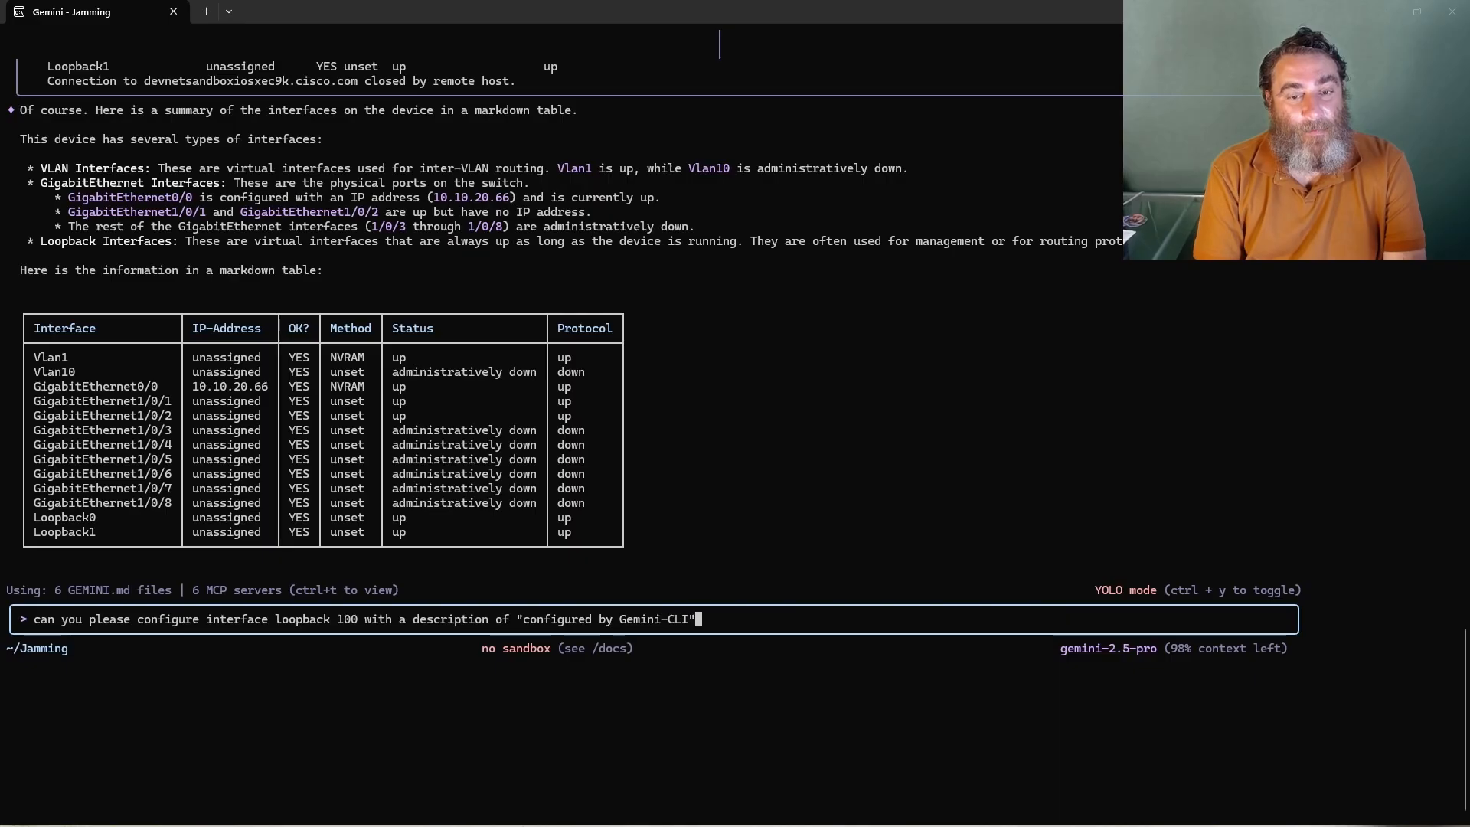
type("and an IP add")
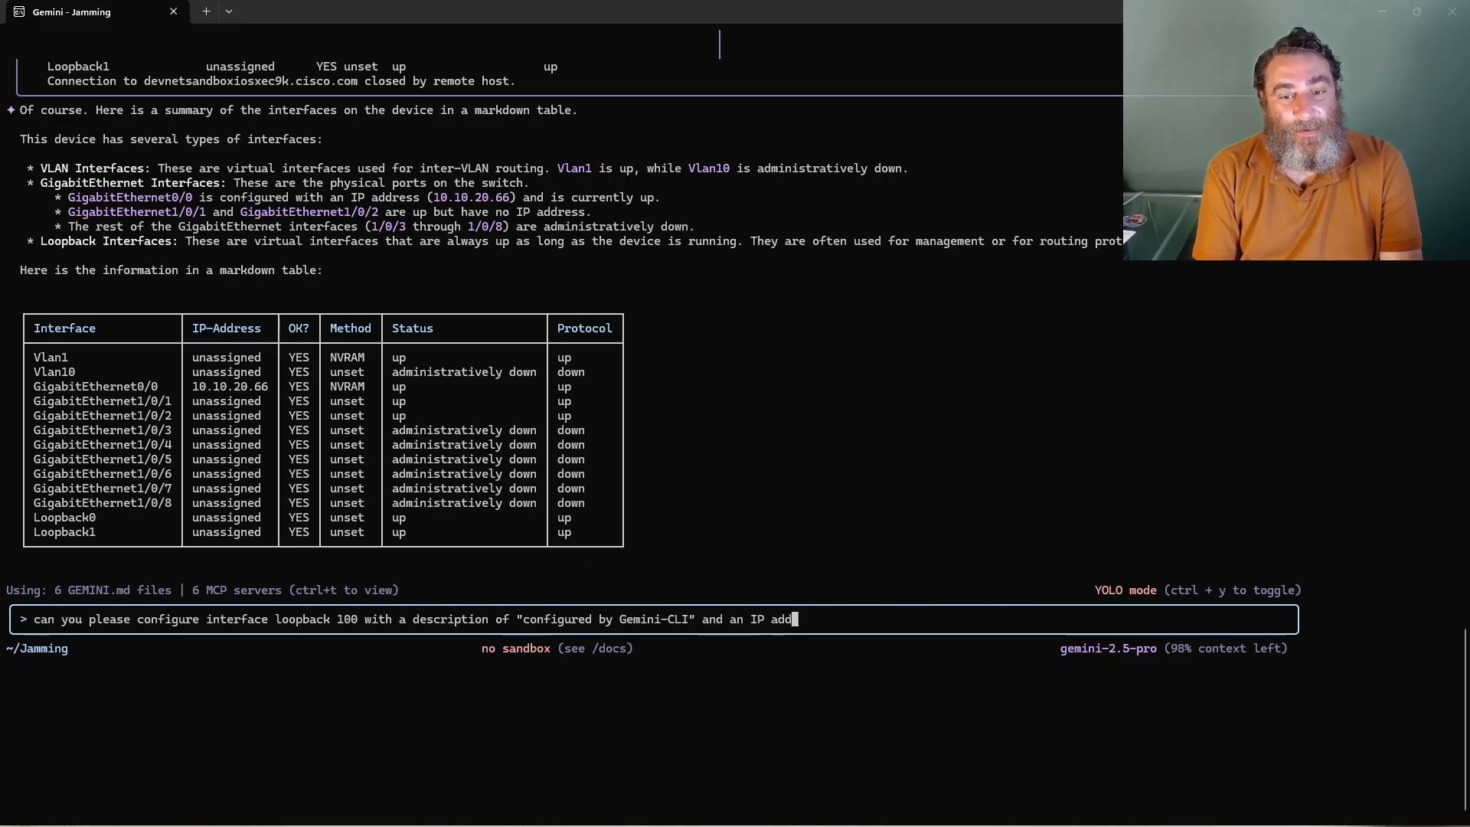
type("ress of 172")
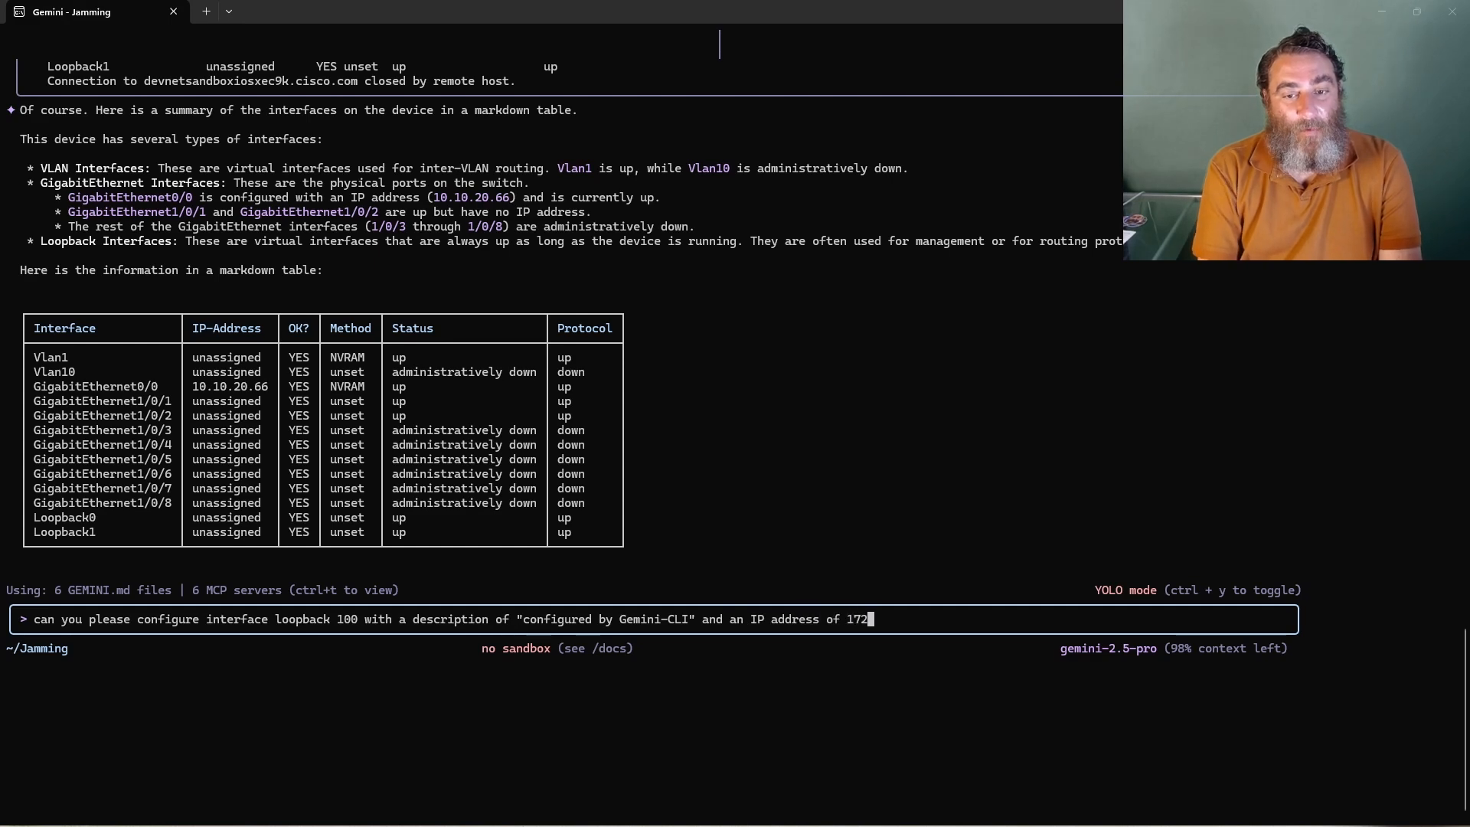
type("16.100.100/1")
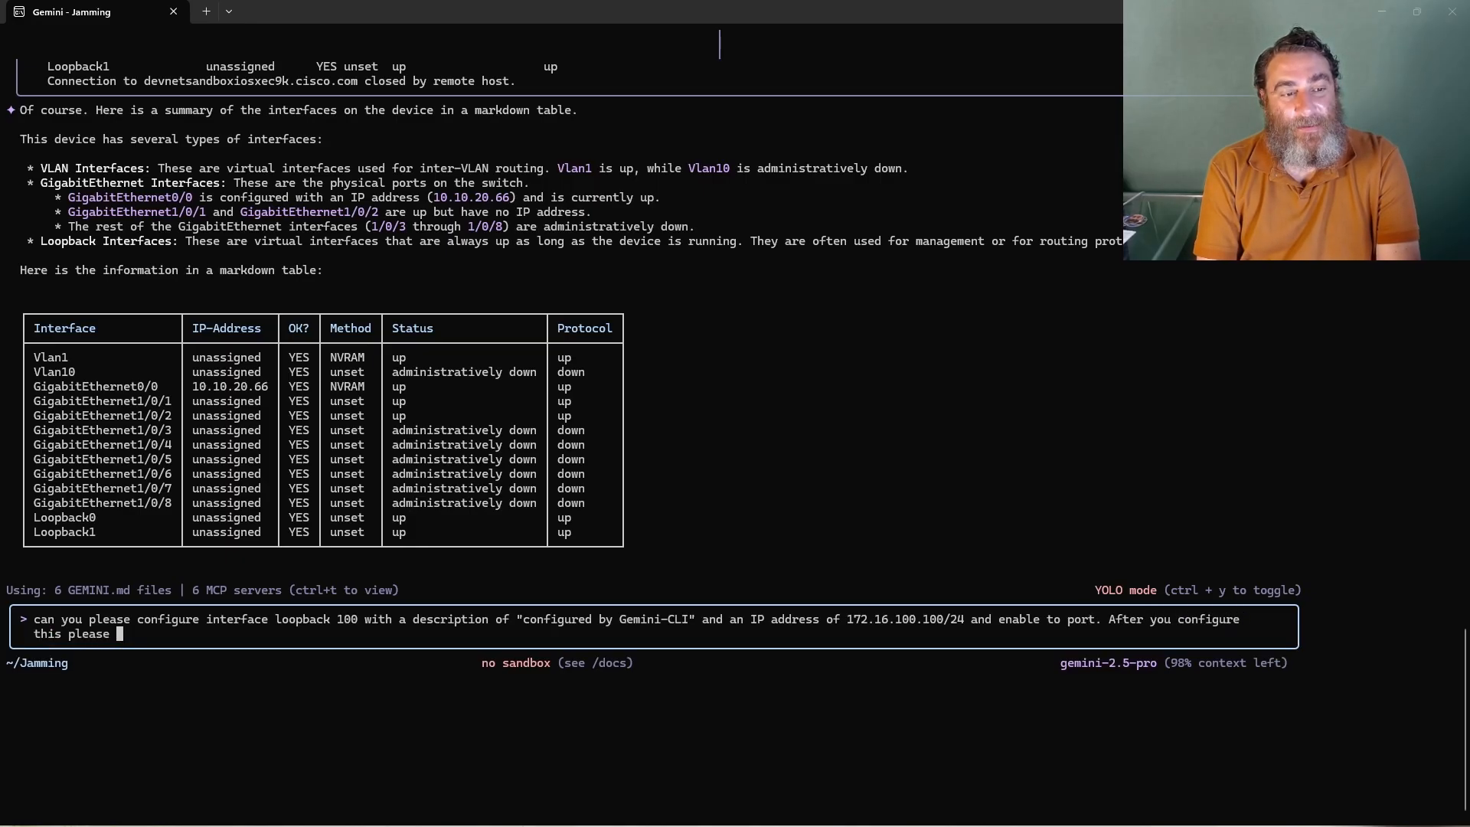
Extend the request to show the new running config and confirm the loopback is up/up.
type("show me the r")
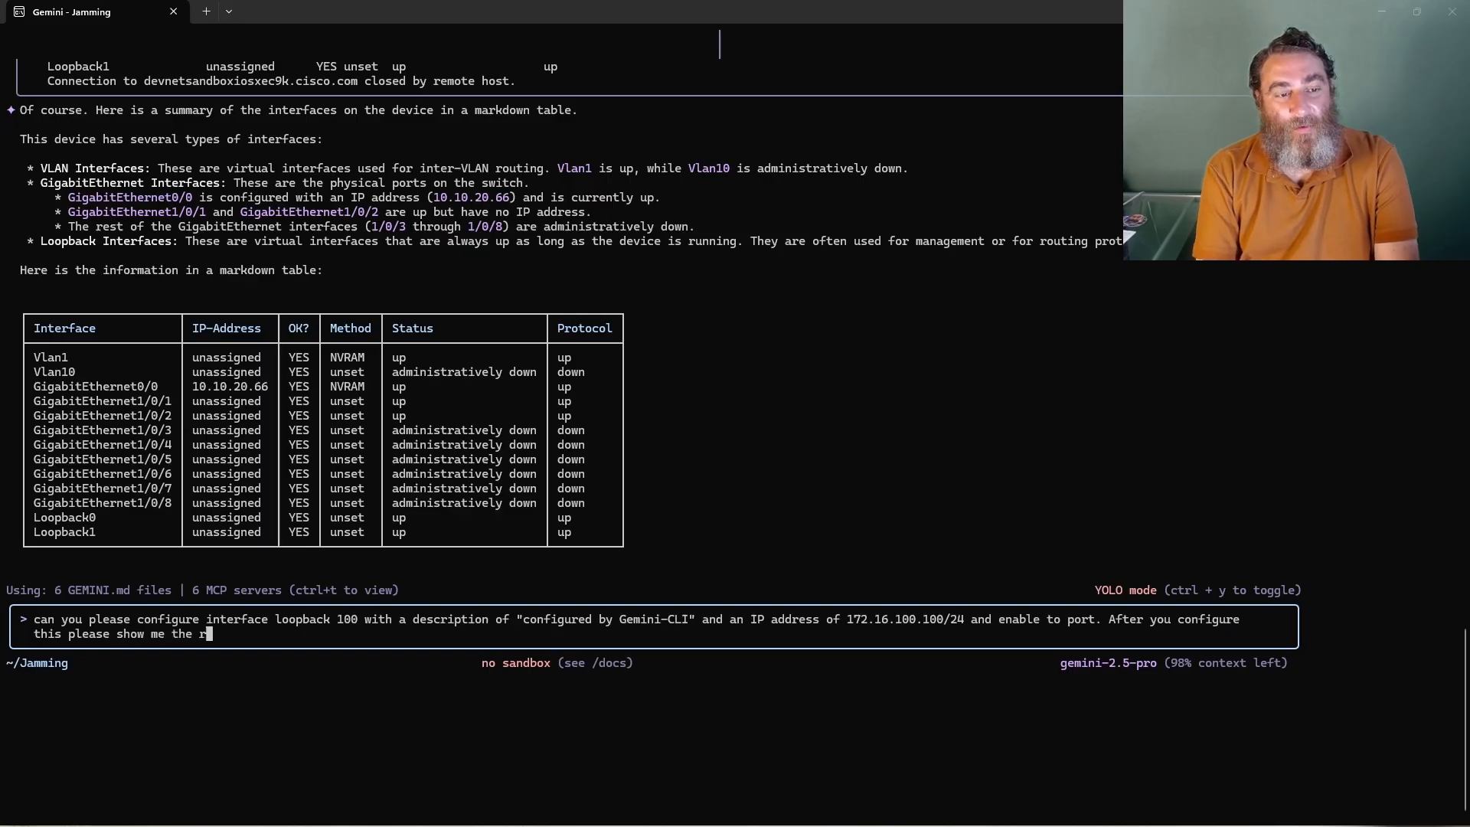
type("new run")
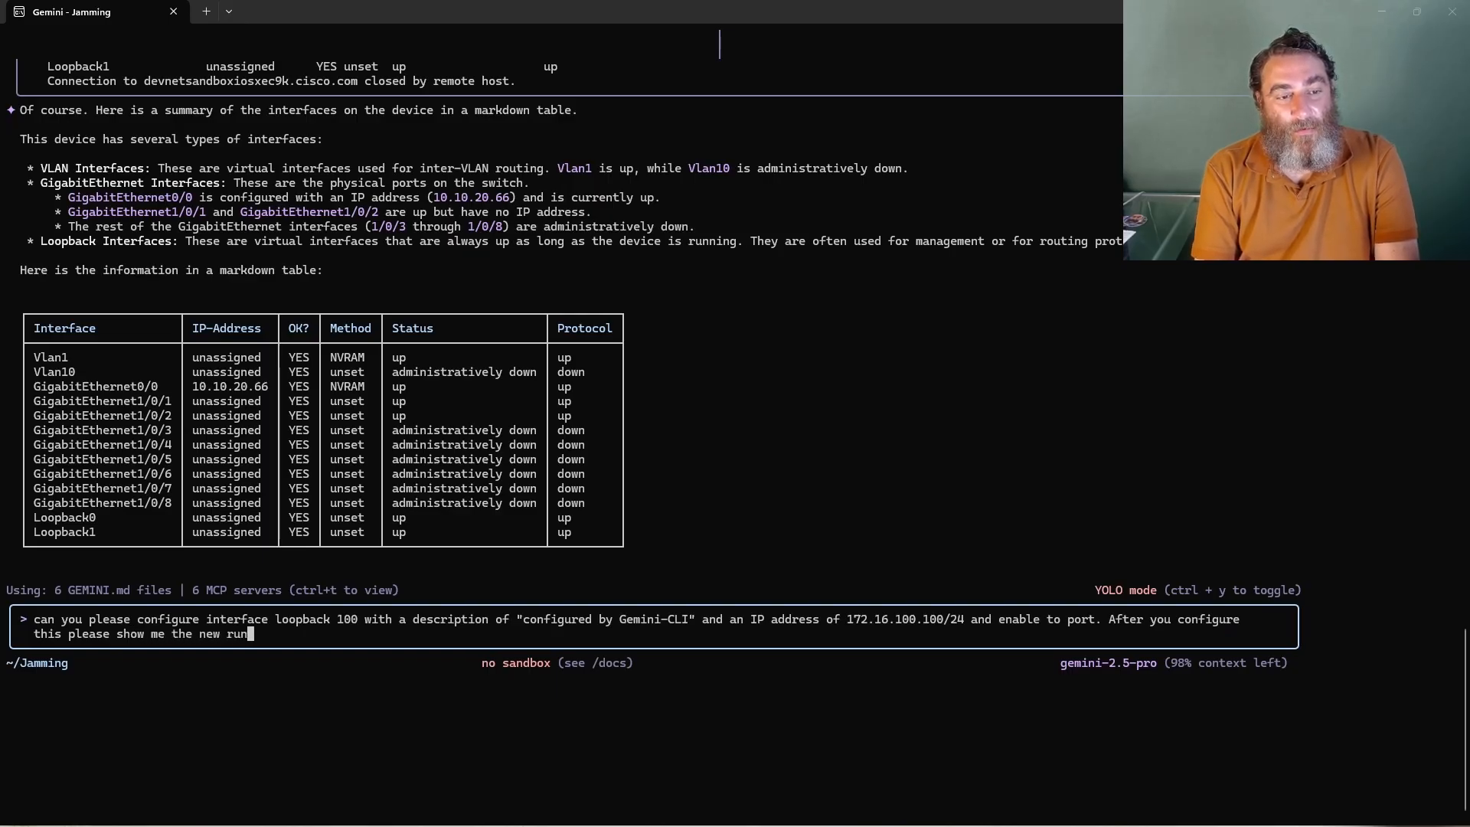
type("ning config and validate the")
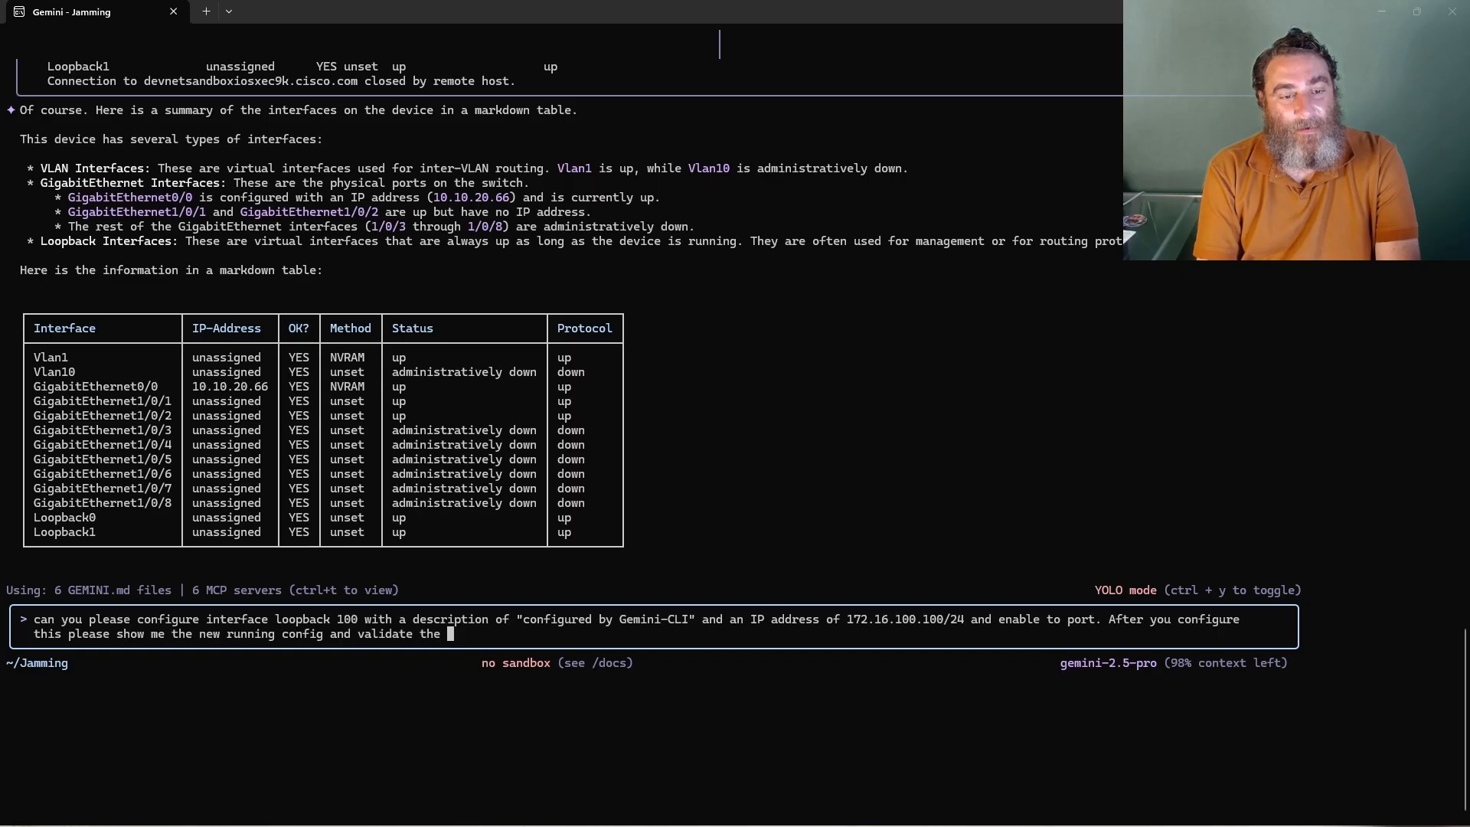
type("loopback is now u")
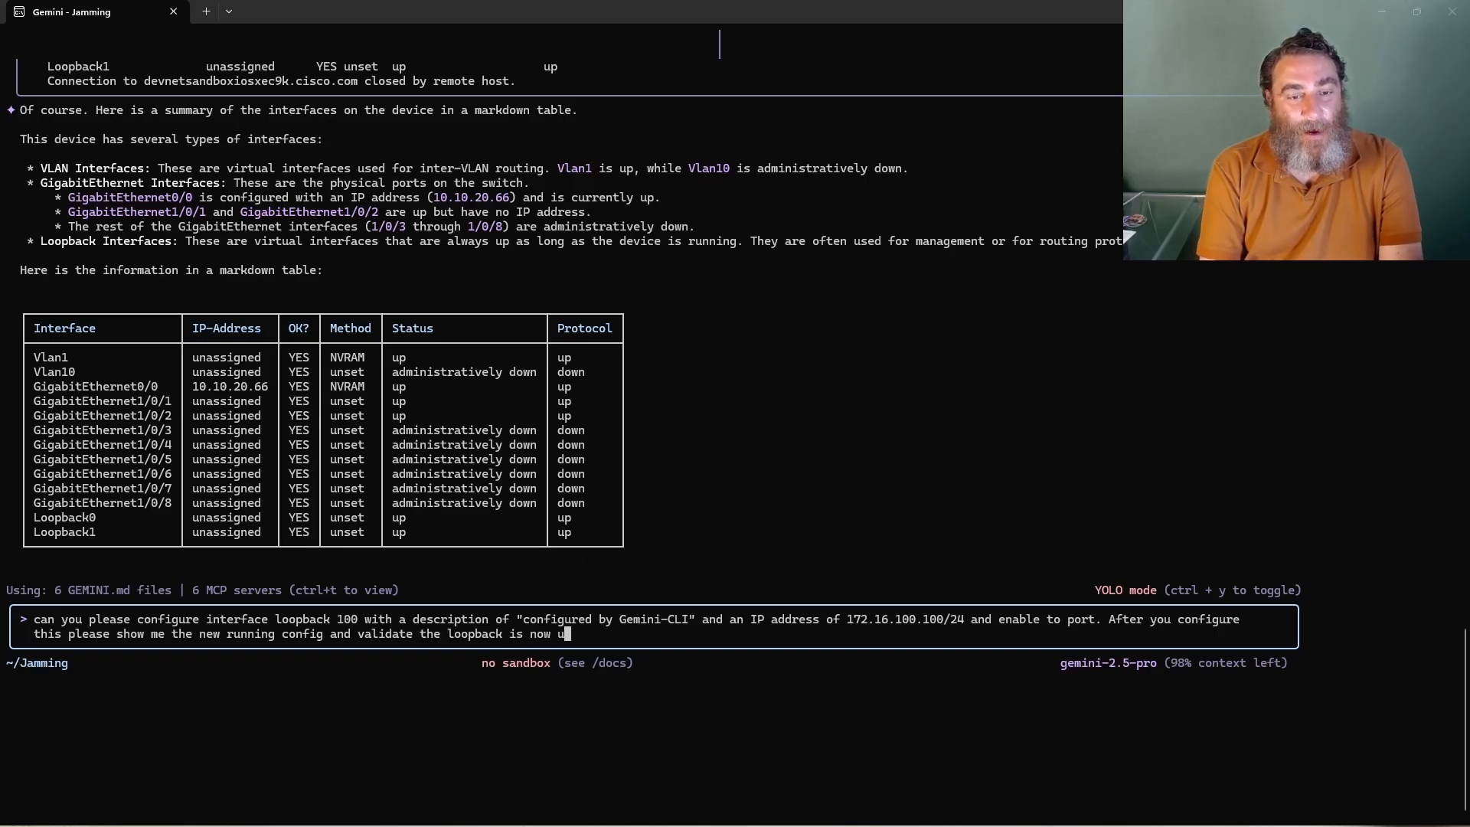
type("/p")
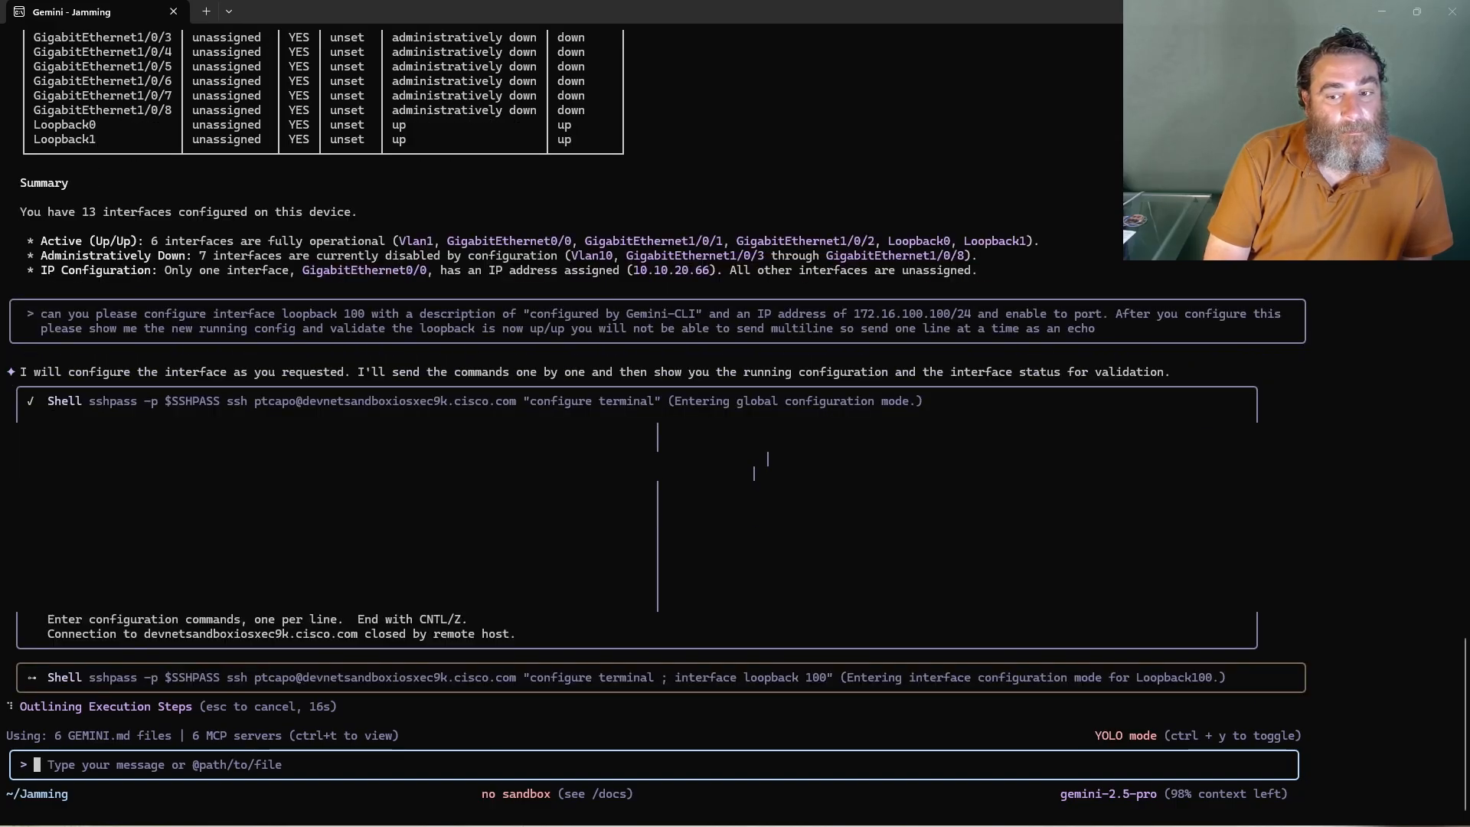
Scroll through Gemini's Loopback100 configuration output and its failed verification attempts.
scroll("down", 3)
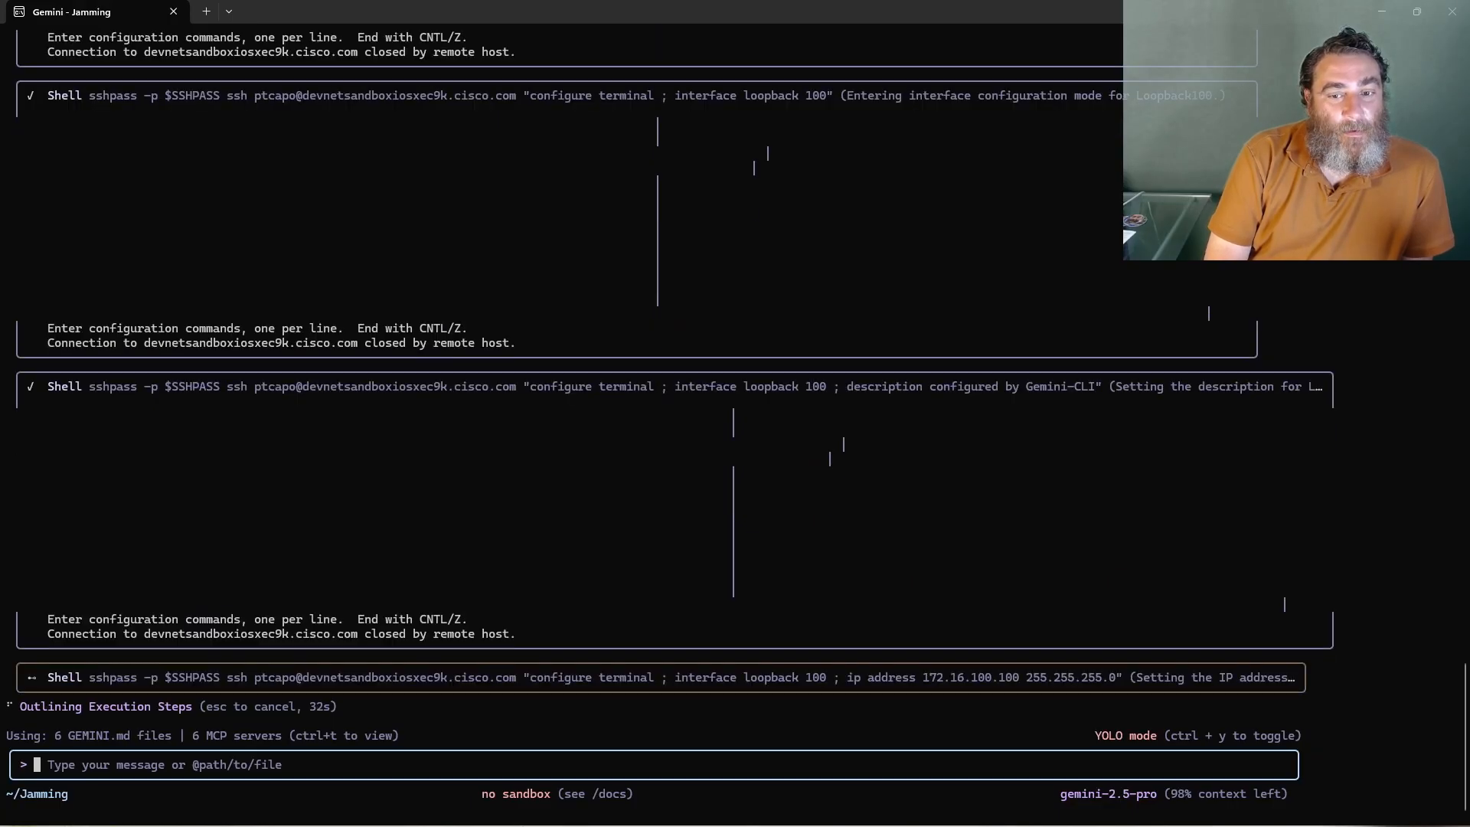
scroll("down", 3)
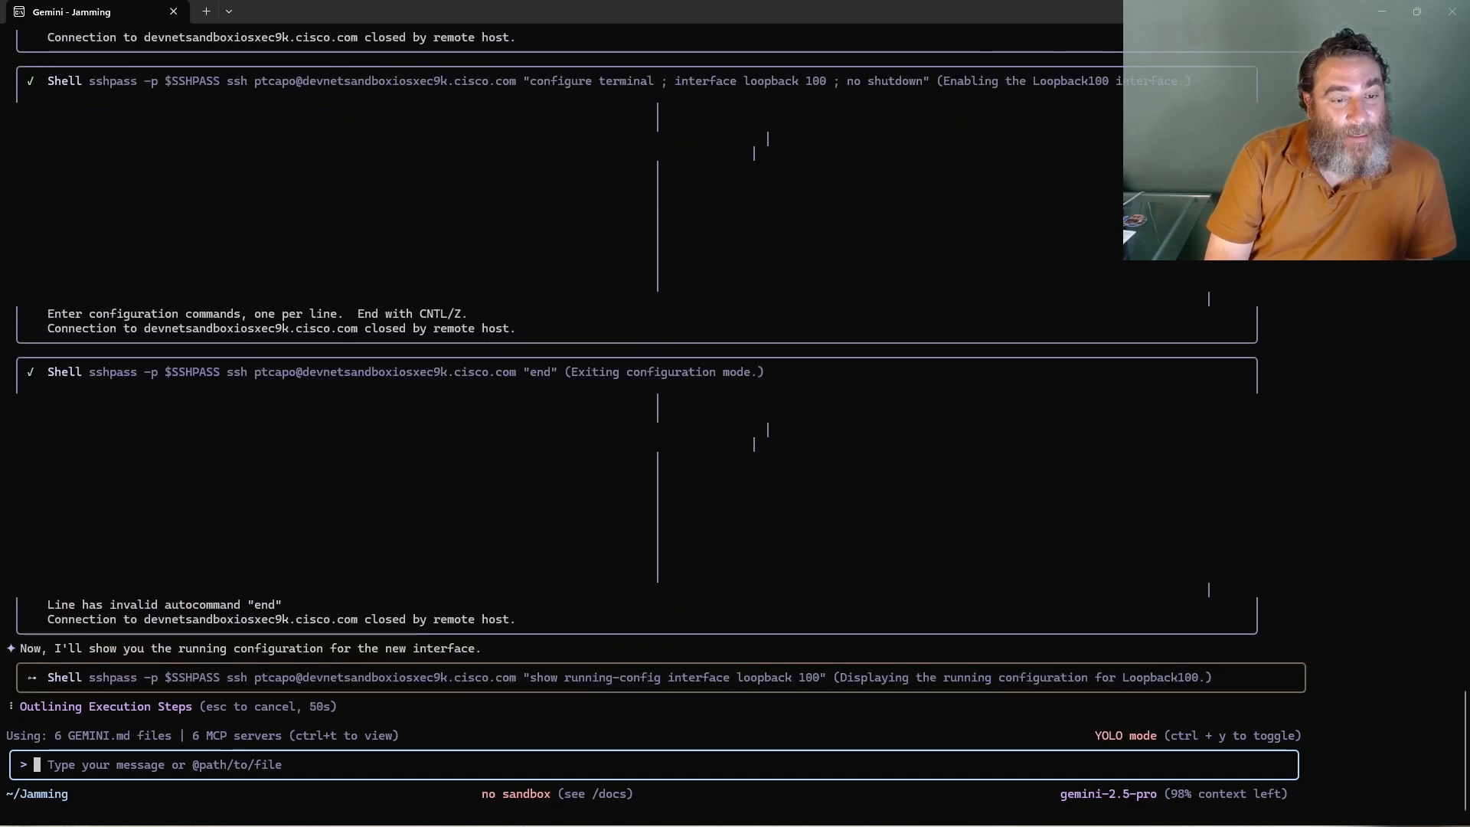
scroll("down", 3)
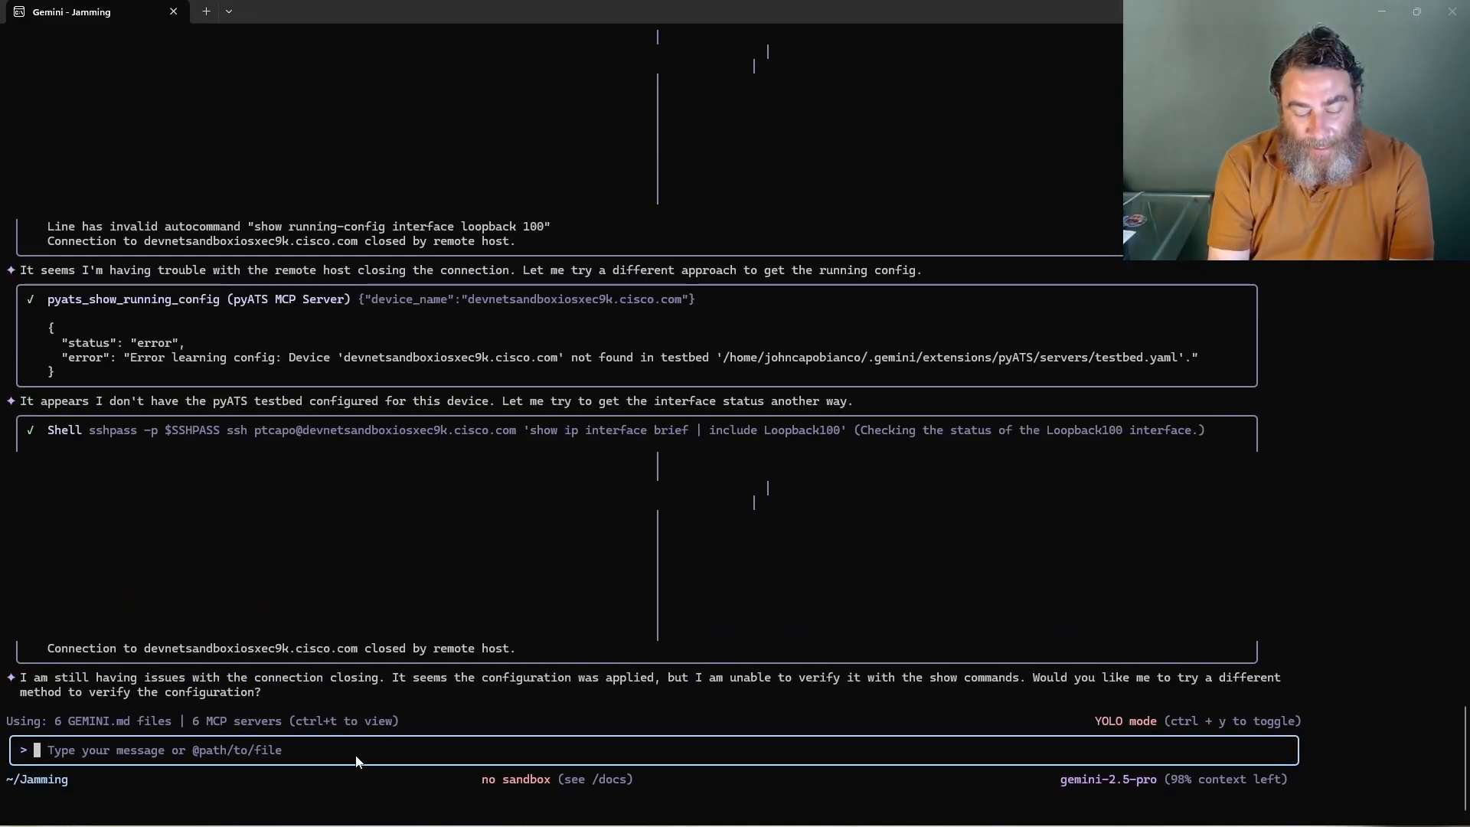
Ask Gemini to confirm Loopback100 was configured, without using Python.
type("can you confirm the loopback was configure")
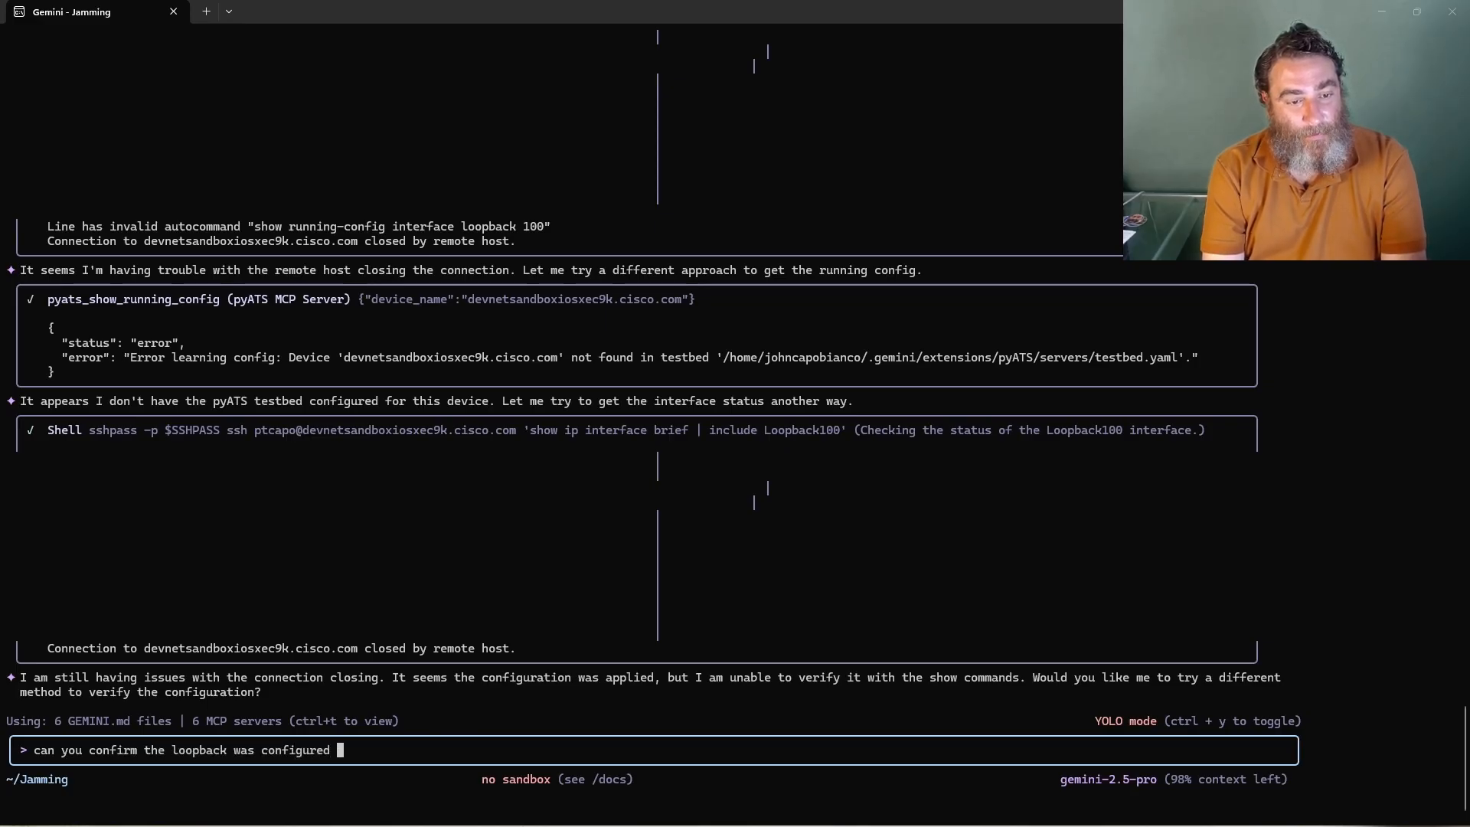
type("do not use py")
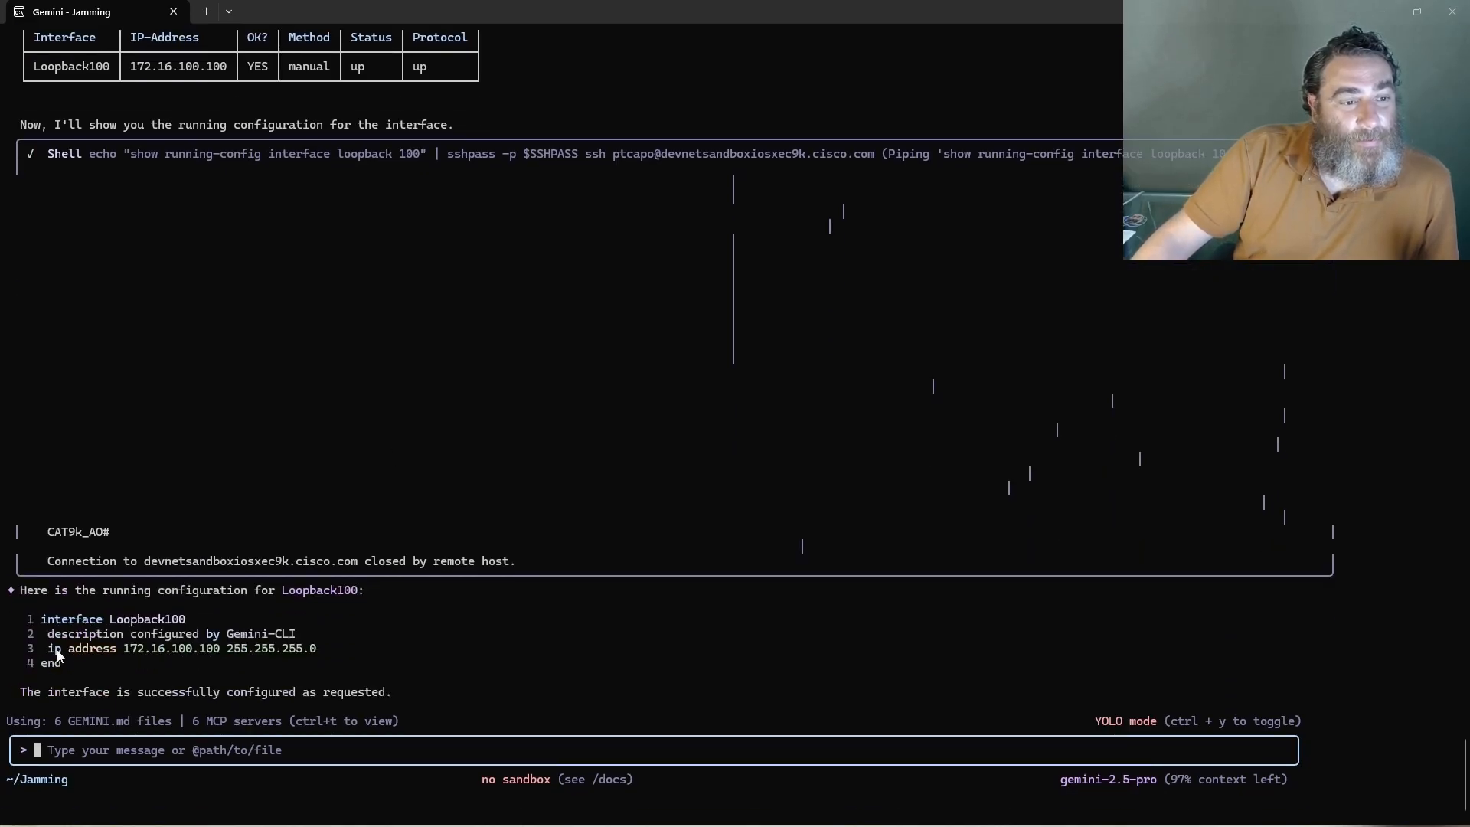
mouse_move(442, 651)
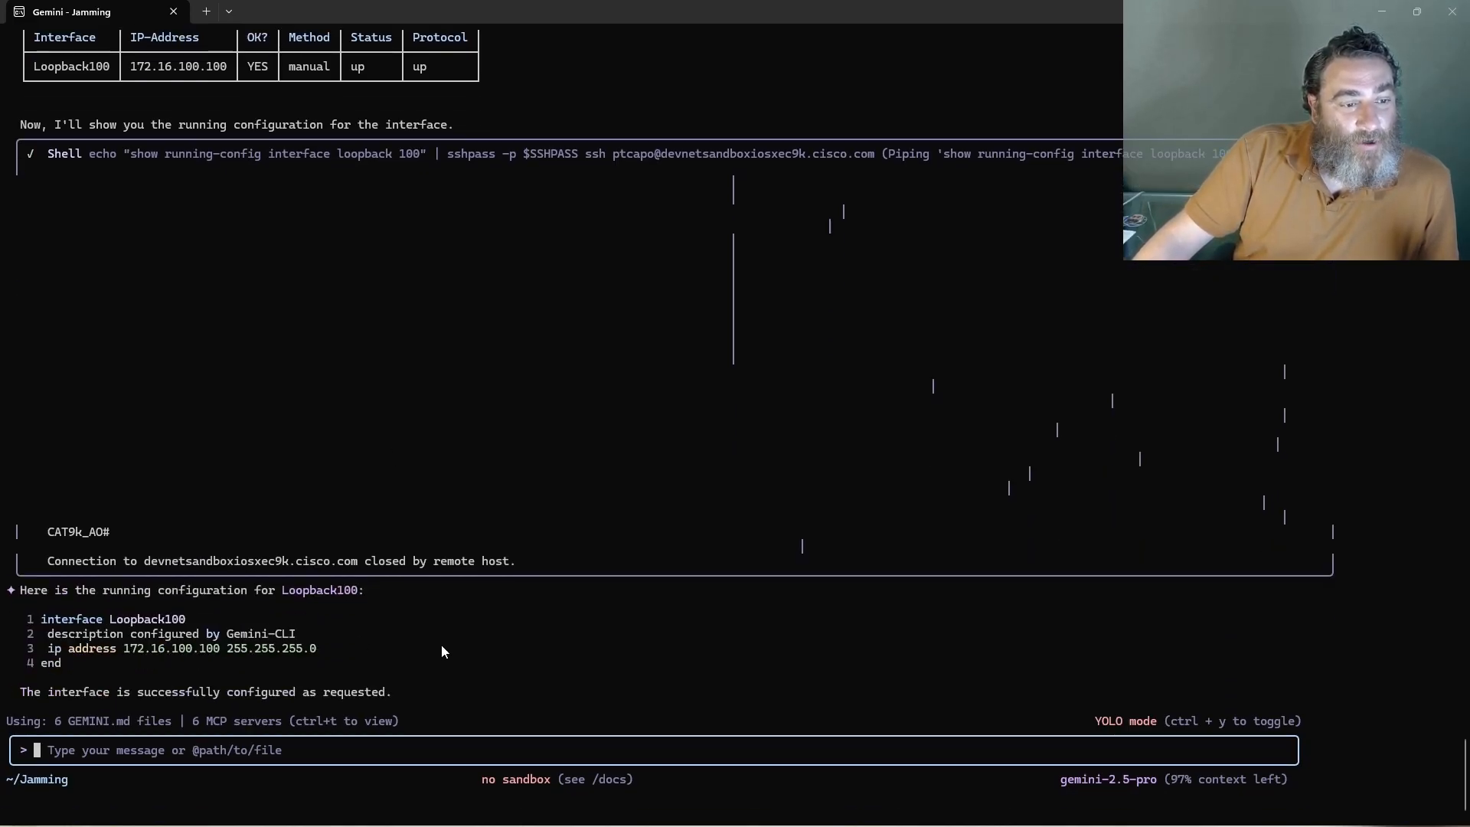